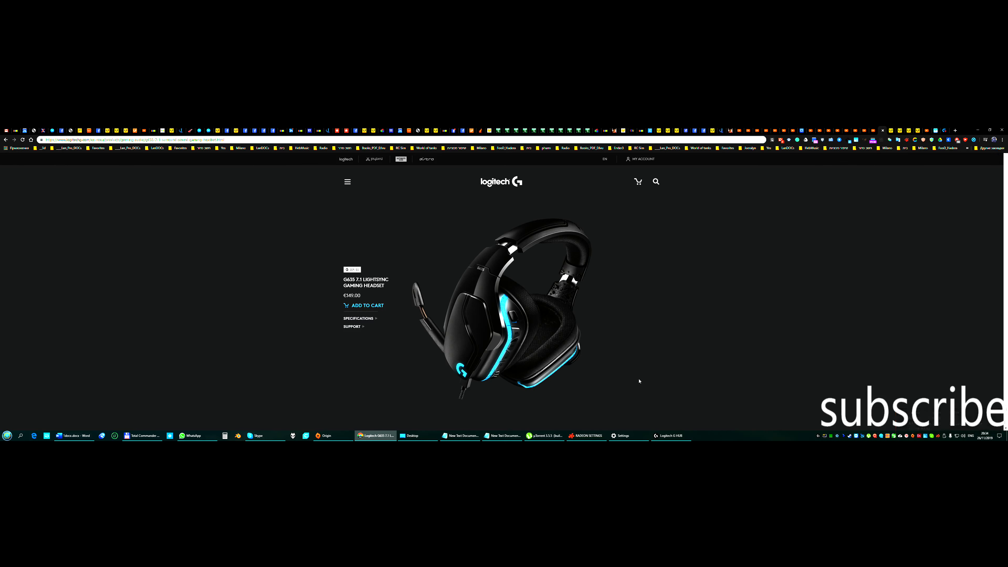
mouse_move(384, 272)
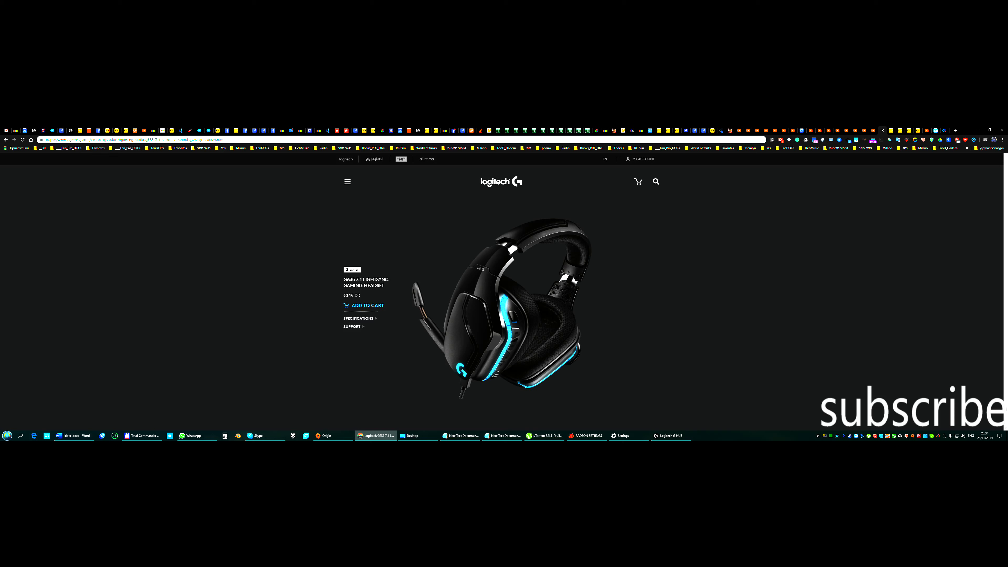
mouse_move(614, 290)
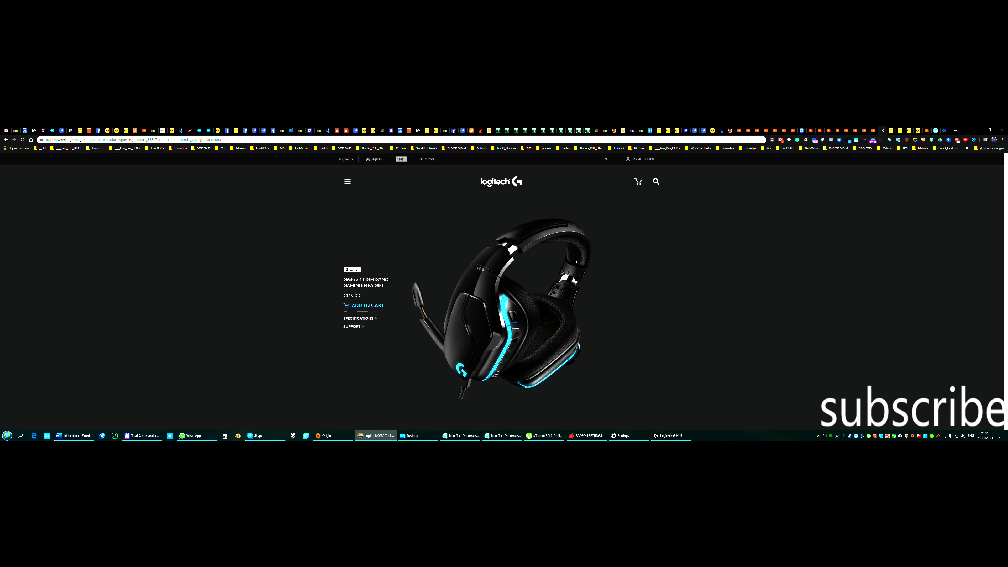
mouse_move(327, 336)
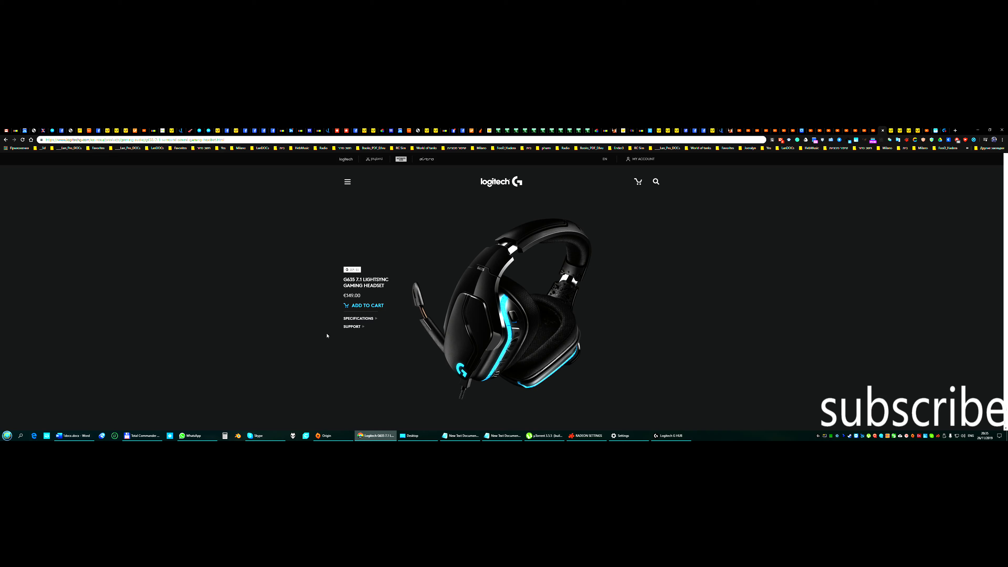
Scroll the G635 page past Surround Beyond 7.1 and Be Heard Loud and Clear to One Headset, All Platforms.
scroll("down", 3)
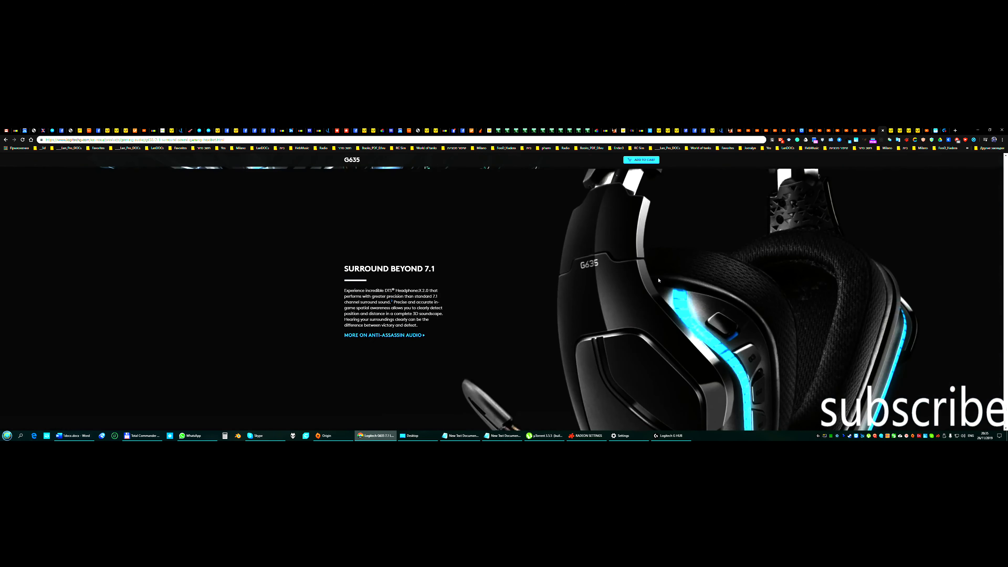
scroll("down", 3)
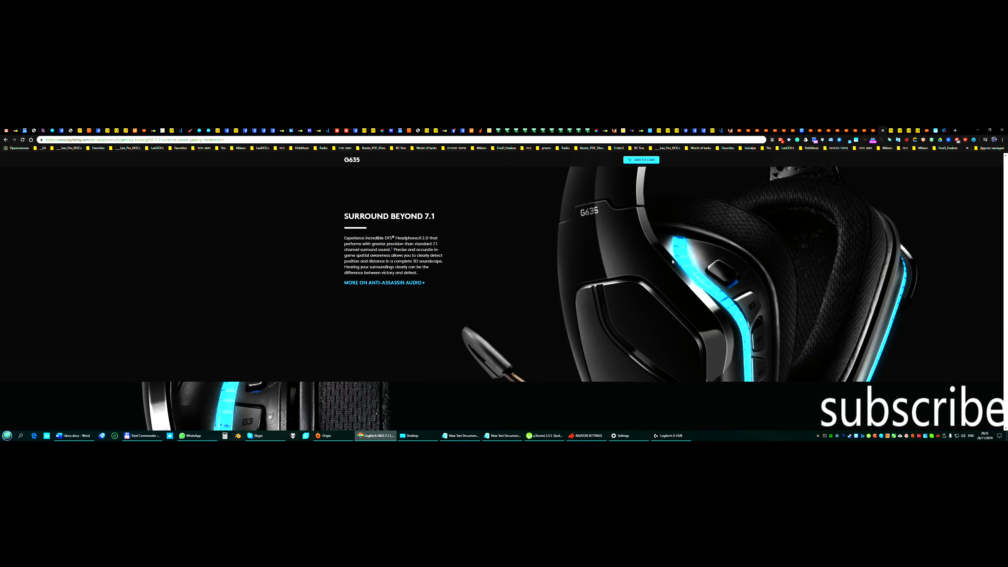
mouse_move(658, 274)
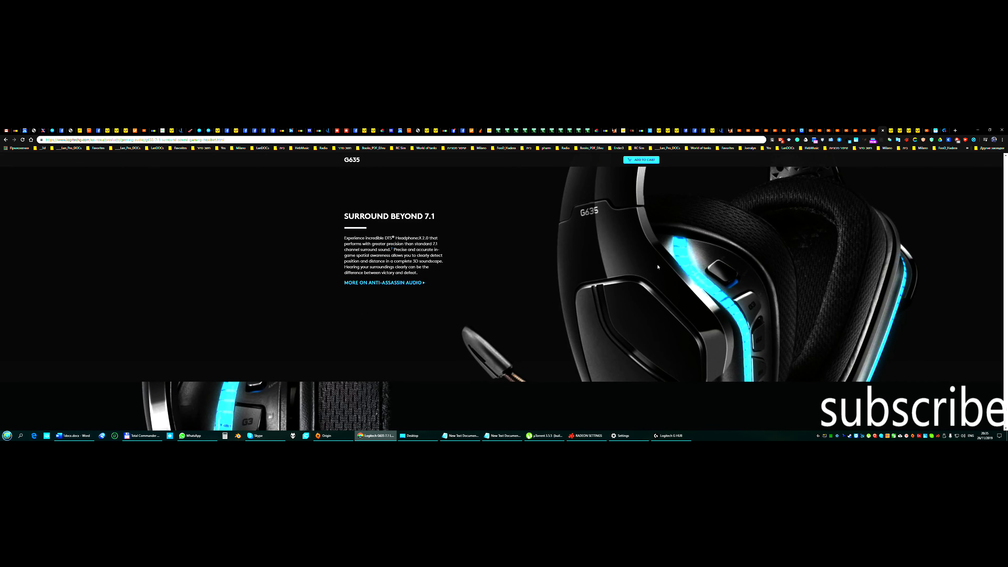
scroll("down", 3)
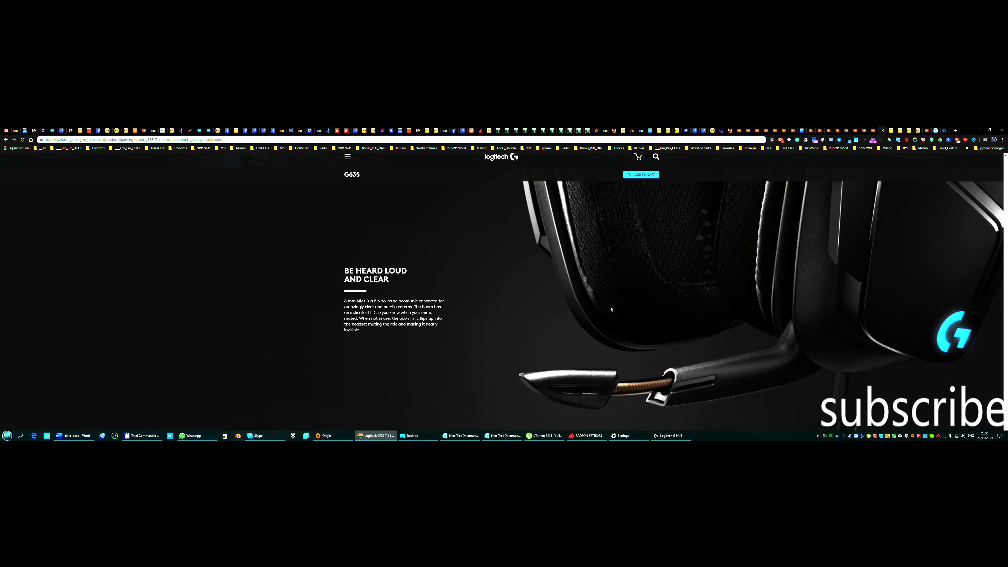
scroll("down", 3)
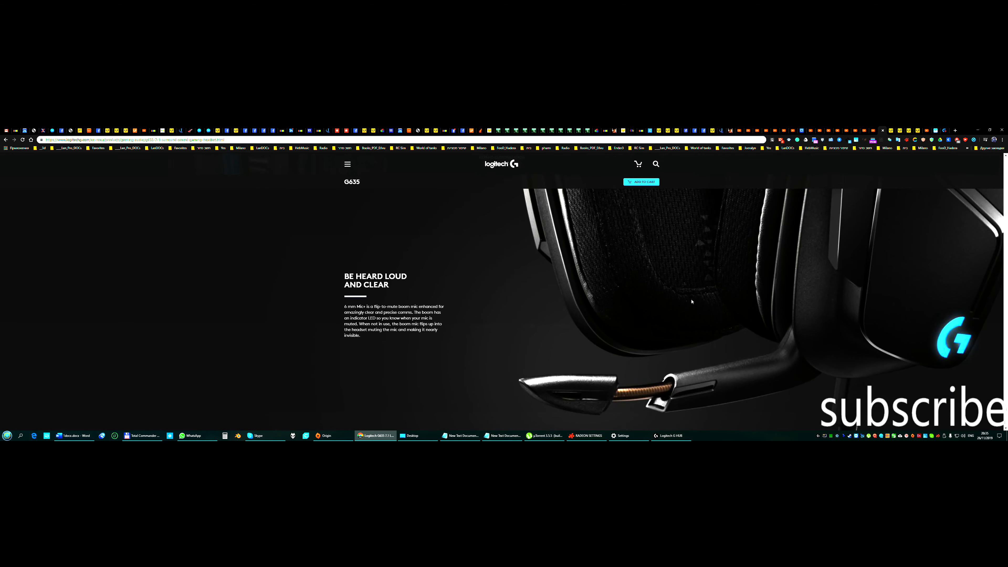
scroll("down", 3)
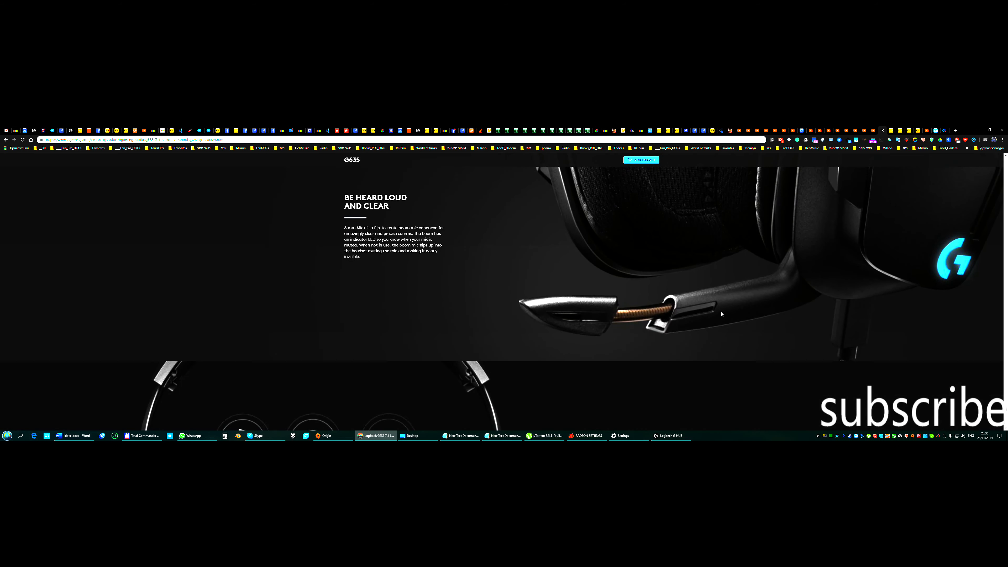
scroll("down", 3)
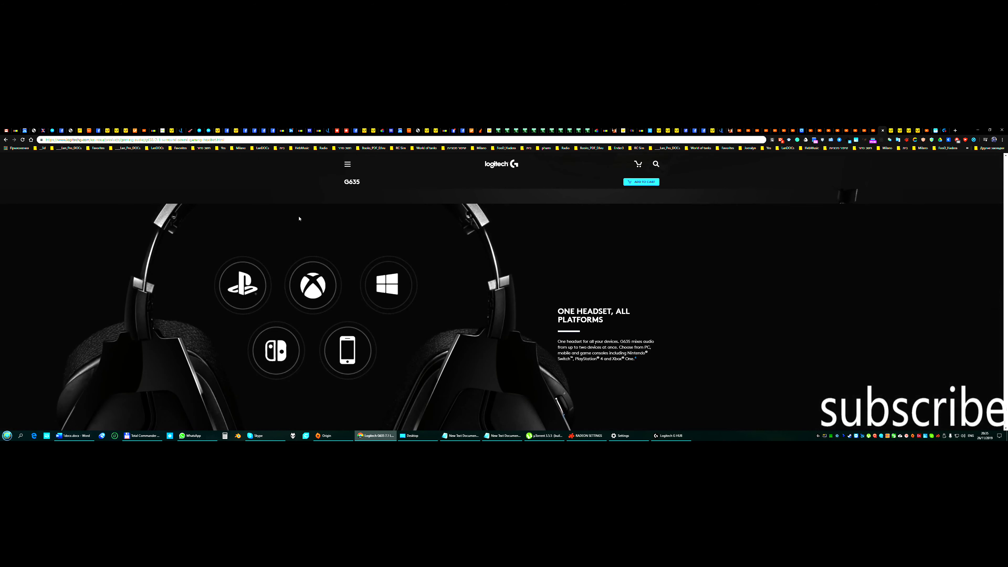
mouse_move(534, 319)
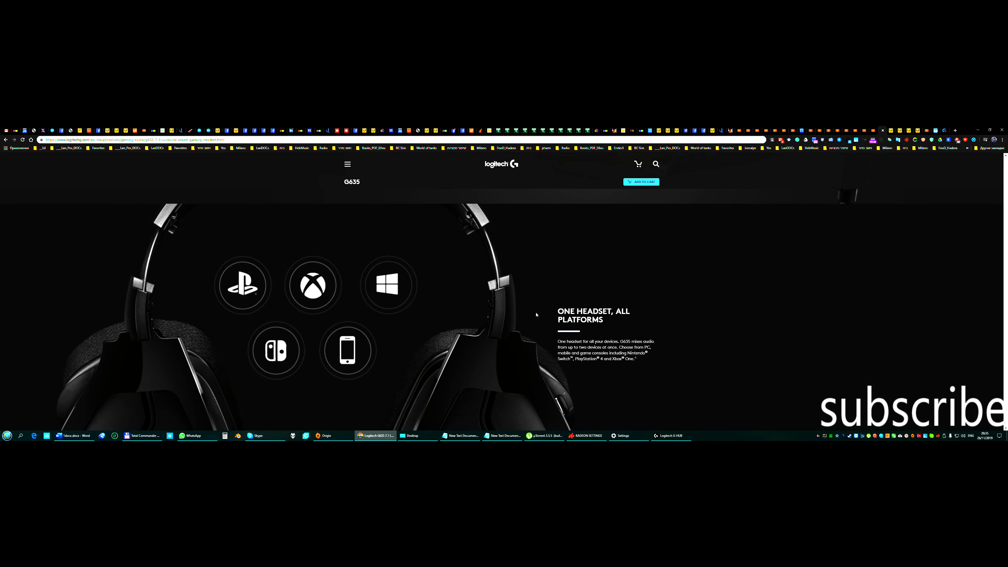
mouse_move(289, 350)
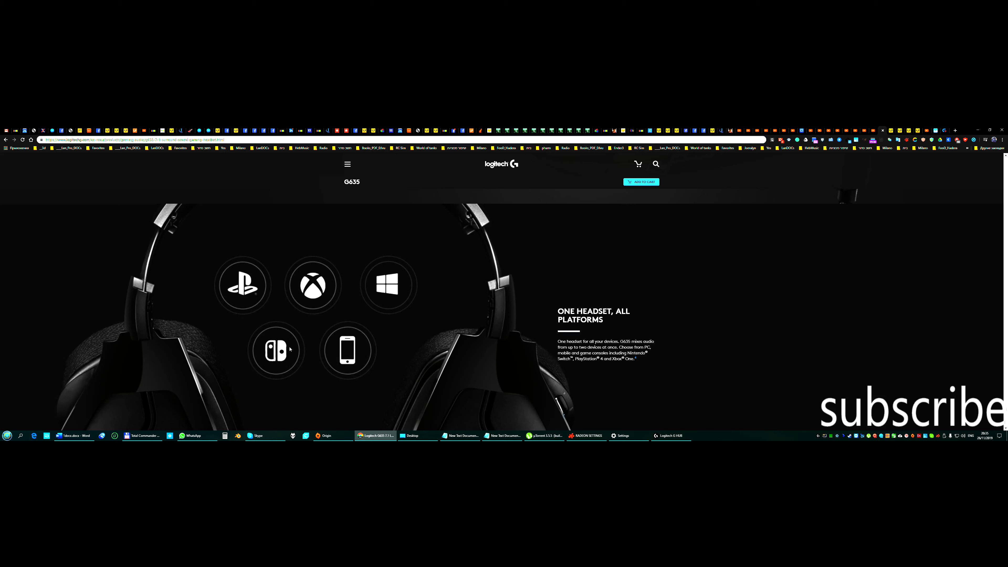
mouse_move(514, 301)
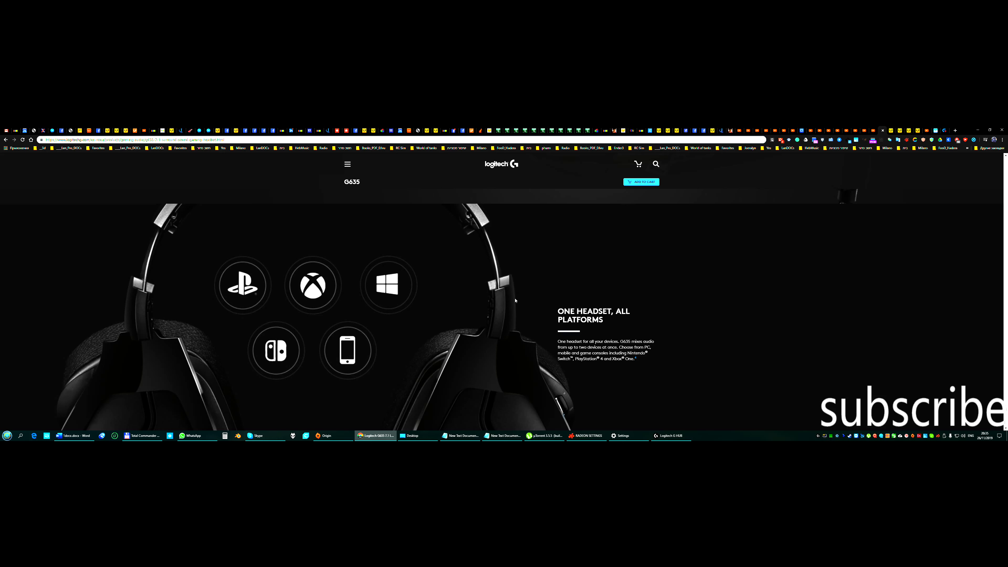
mouse_move(649, 353)
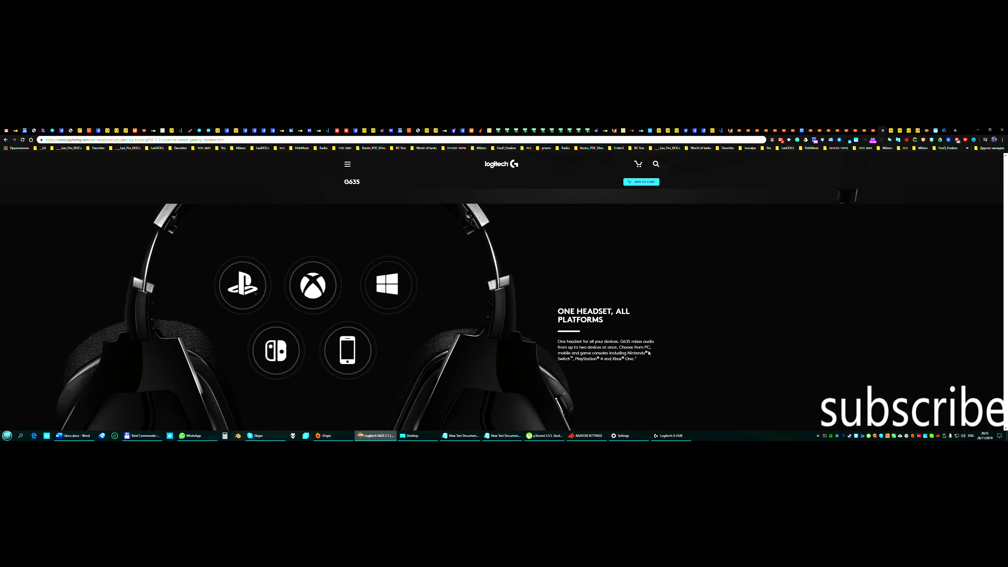
Scroll the G635 page to Built for Comfort and Endurance and the start of the Specifications strip.
scroll("down", 3)
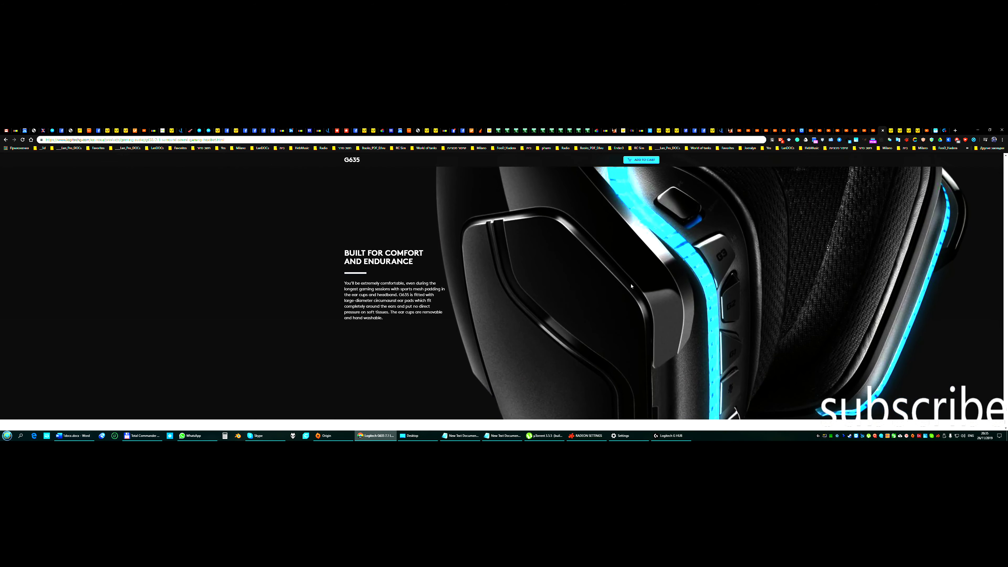
scroll("down", 3)
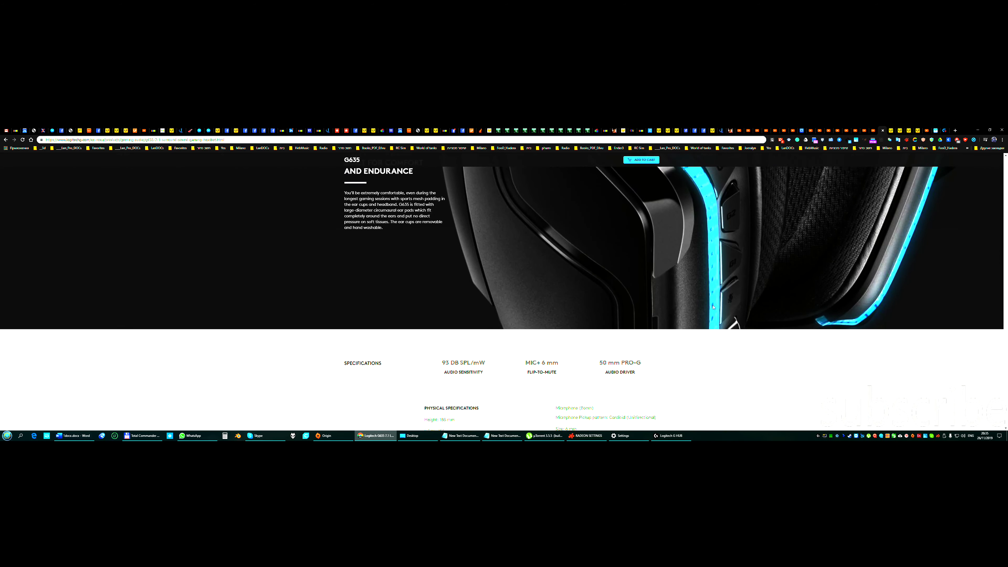
scroll("up", 3)
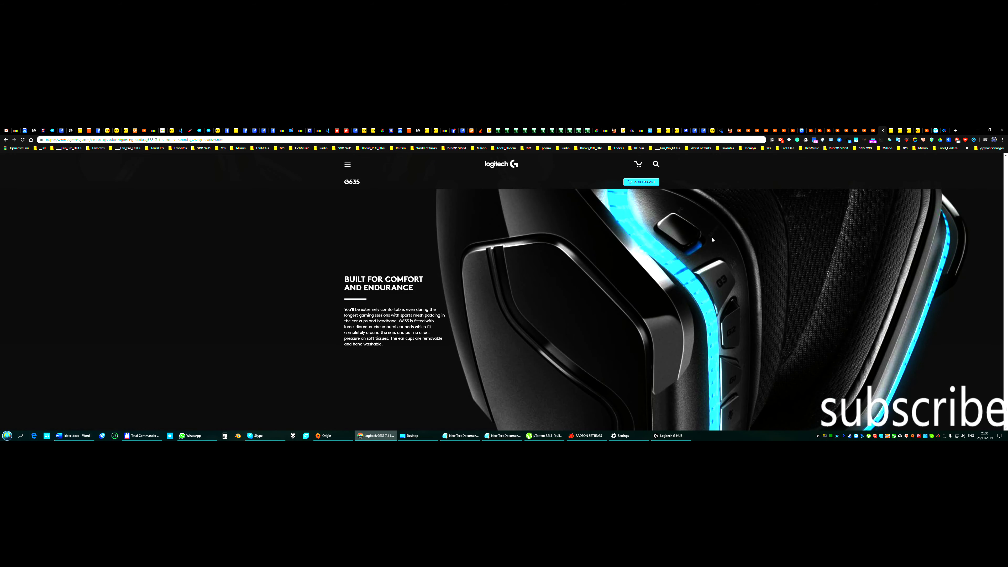
mouse_move(696, 262)
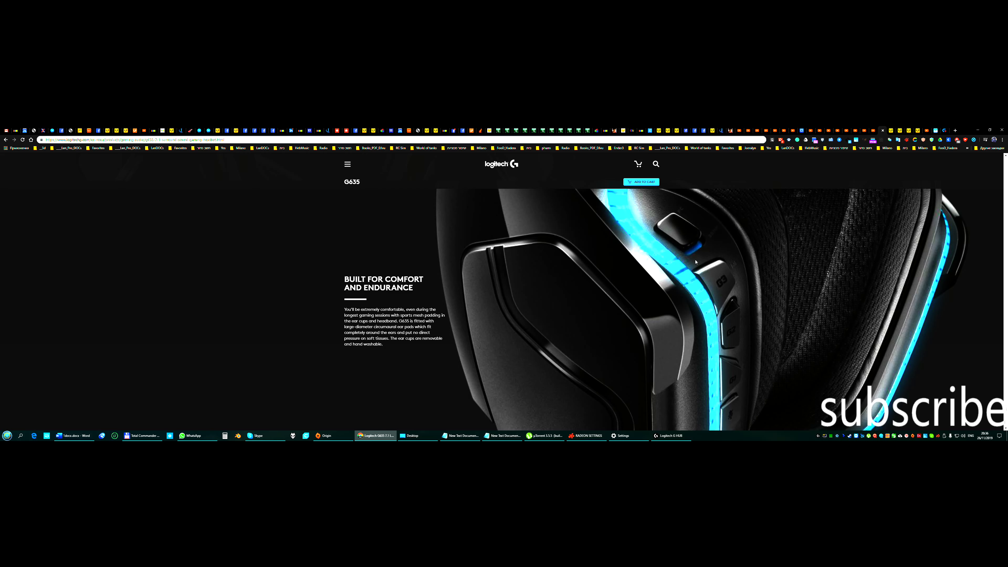
scroll("down", 3)
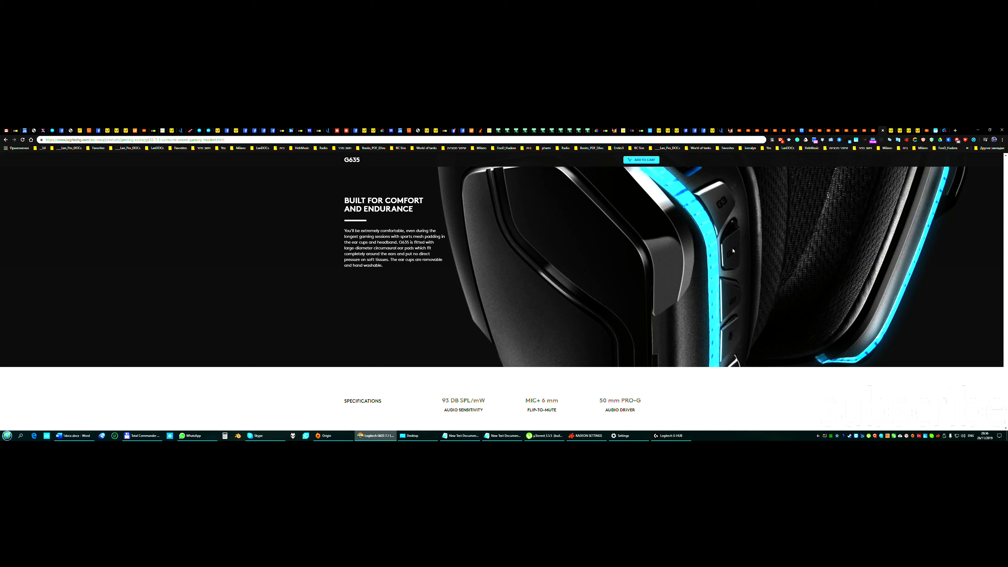
mouse_move(734, 299)
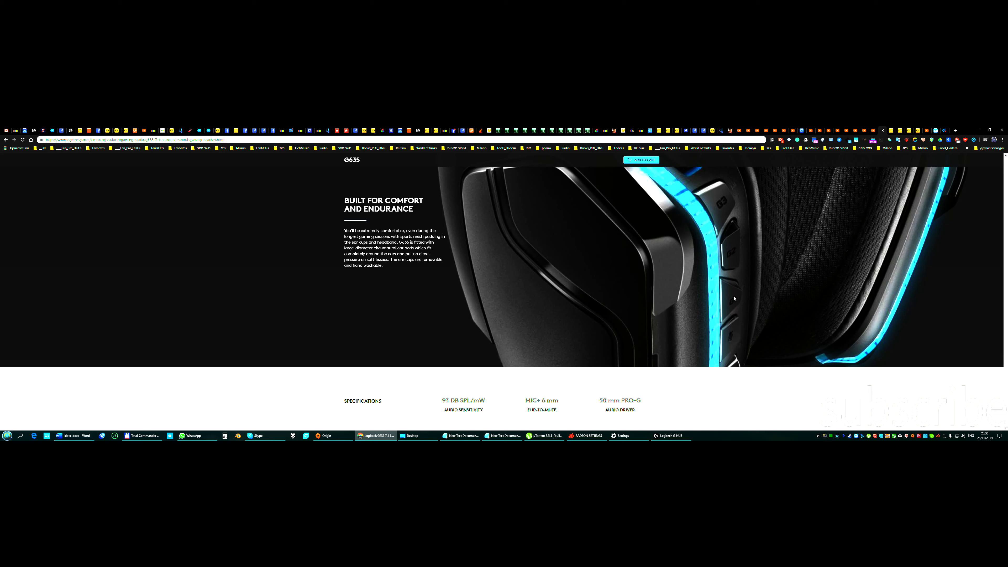
mouse_move(743, 332)
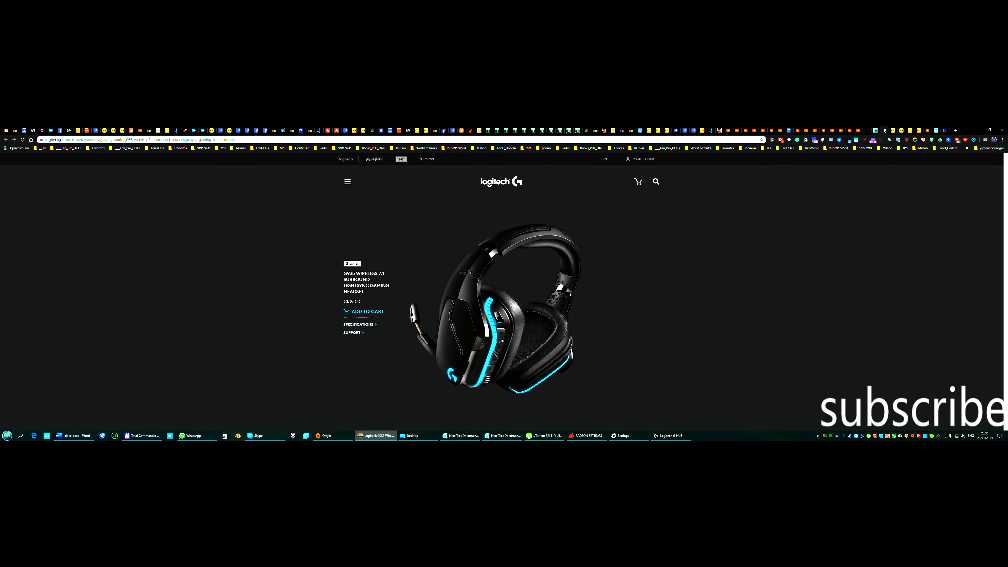
Scroll through the G935 Wireless 7.1 Surround Lightsync headset page sections.
scroll("down", 3)
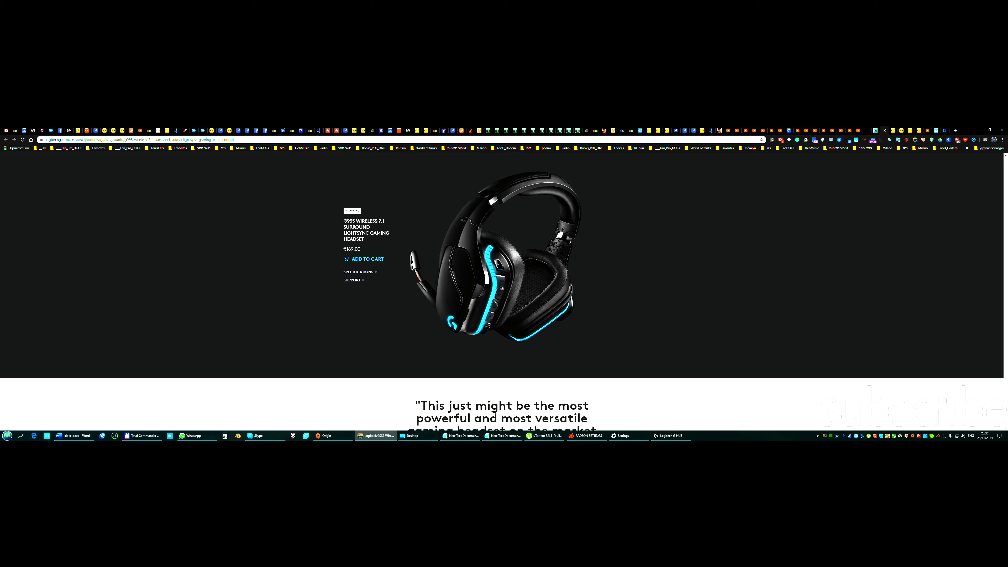
scroll("down", 3)
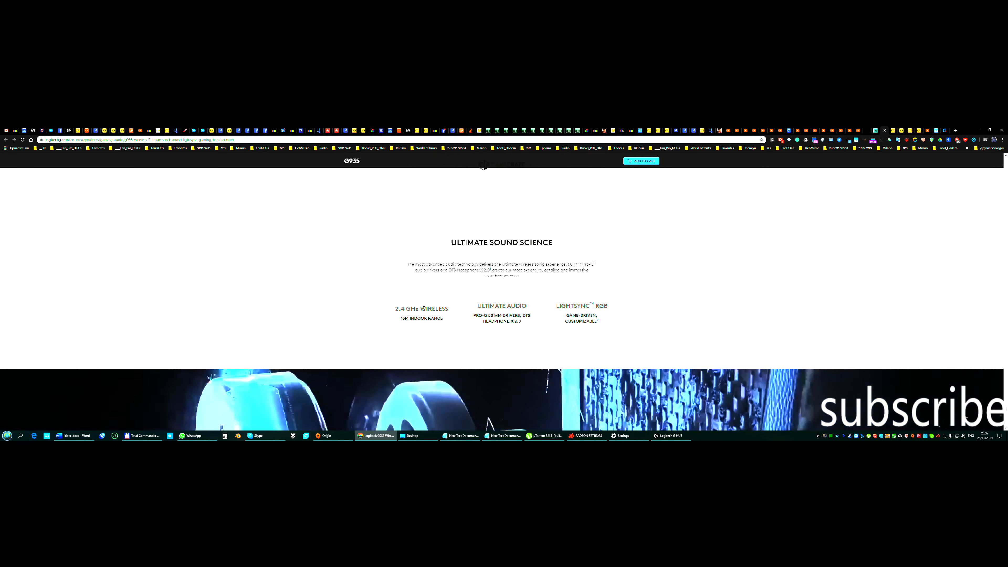
scroll("down", 3)
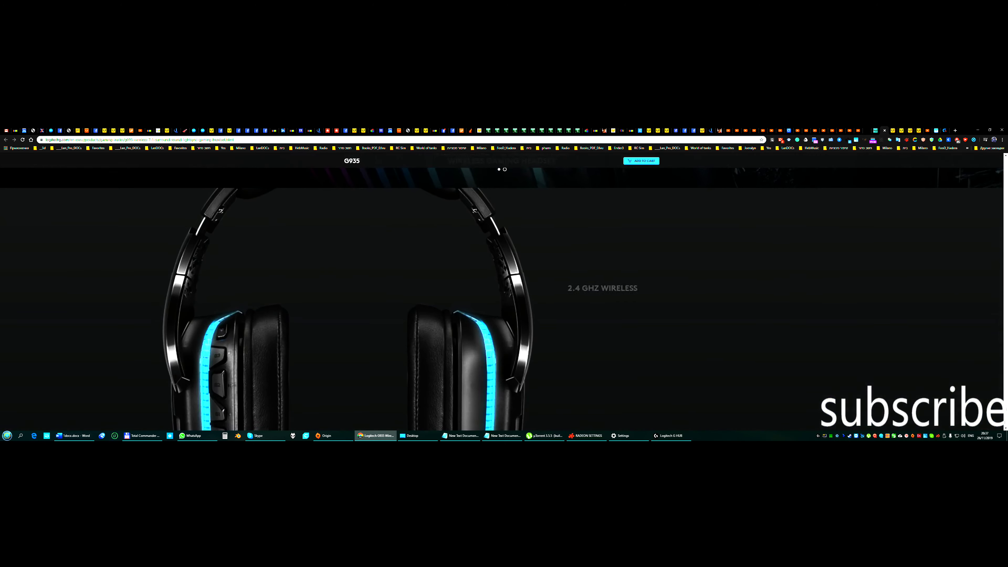
scroll("down", 3)
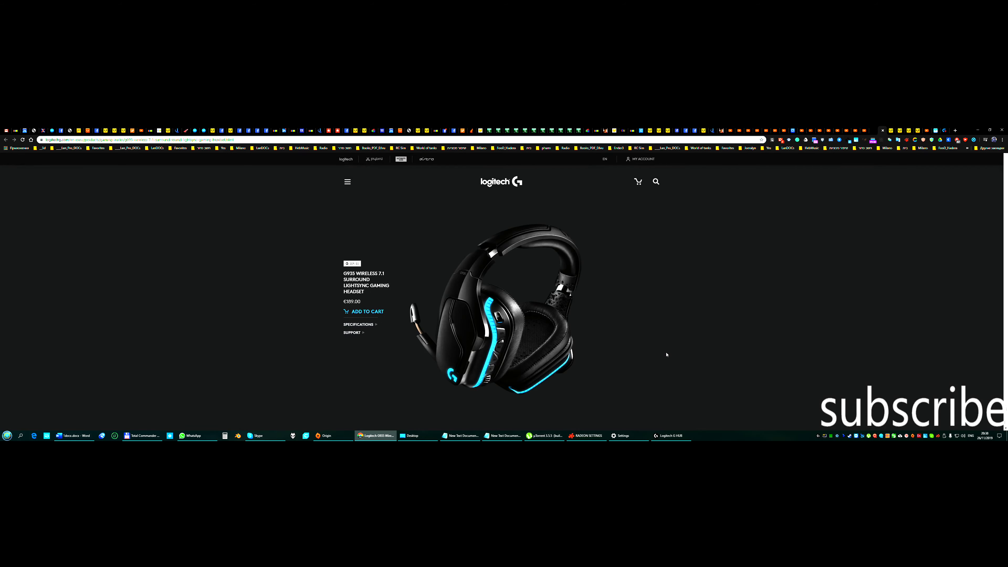
mouse_move(347, 181)
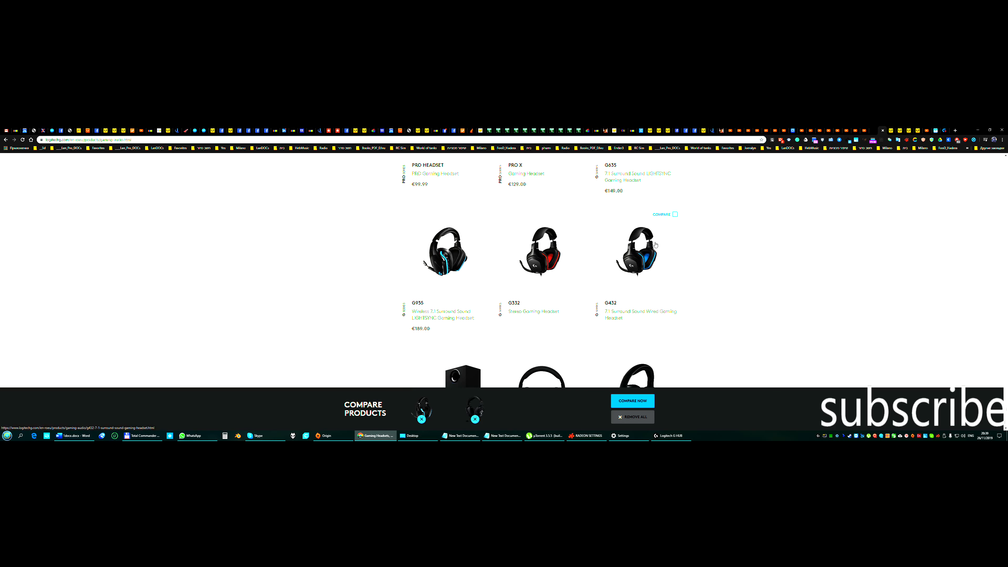
mouse_move(604, 272)
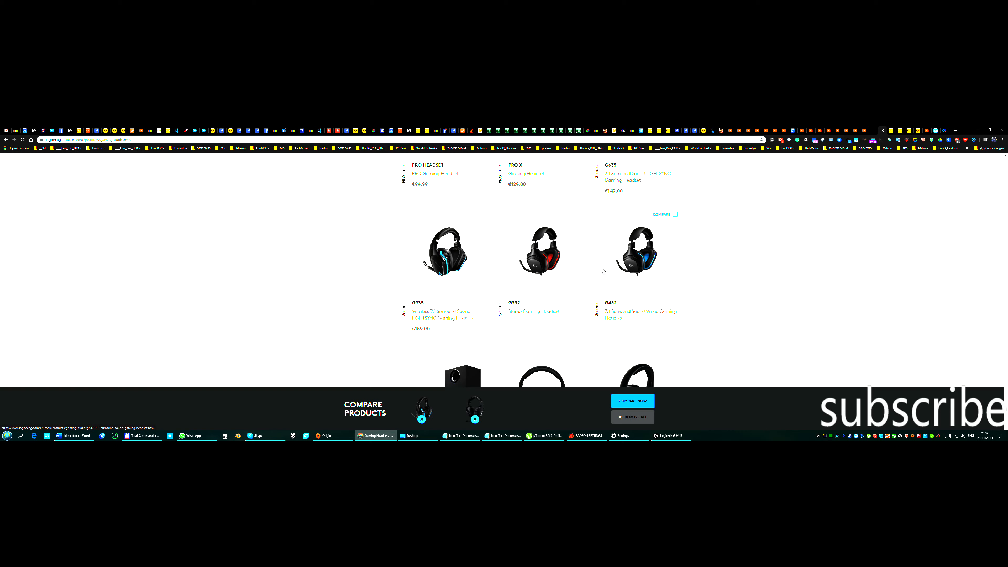
Scroll the gaming audio catalogue down to the speaker systems with two headsets in the compare tray.
scroll("down", 3)
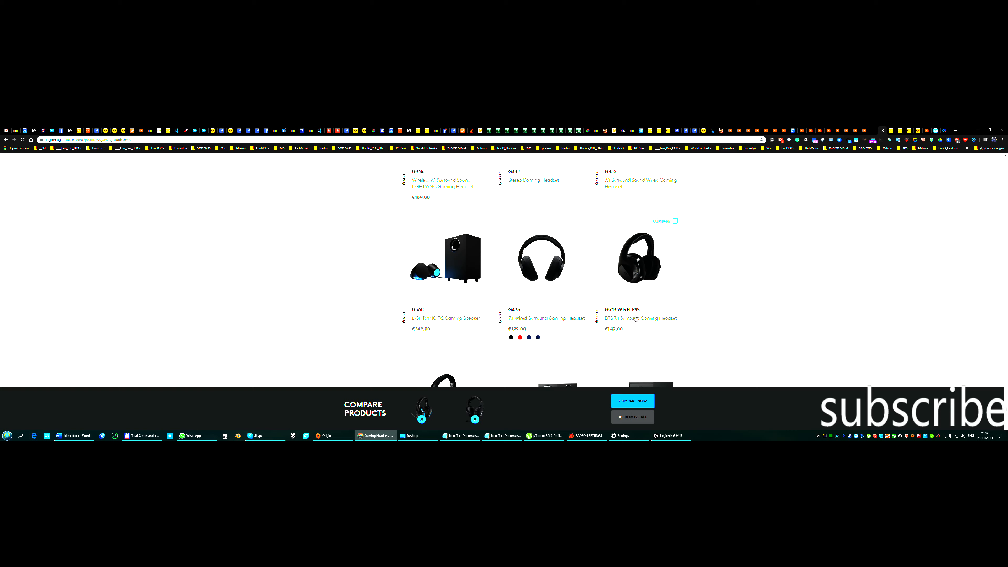
scroll("down", 3)
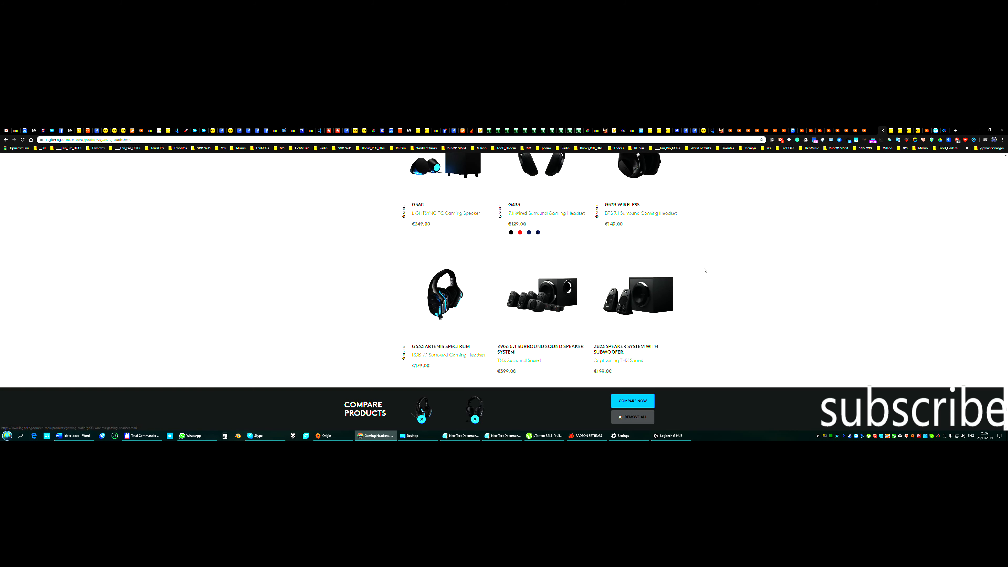
Add another headset to the product comparison.
left_click(632, 401)
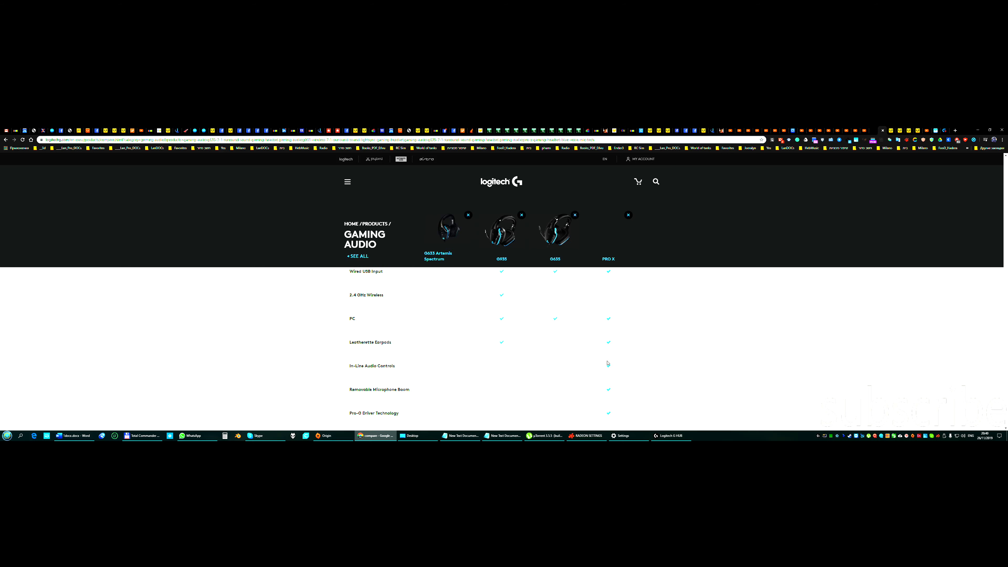
scroll("down", 3)
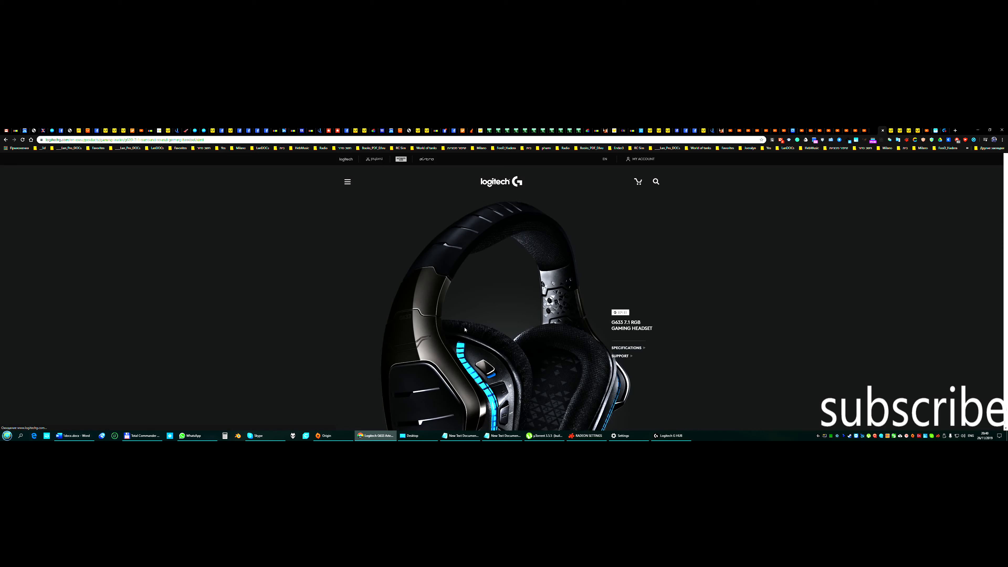
scroll("down", 3)
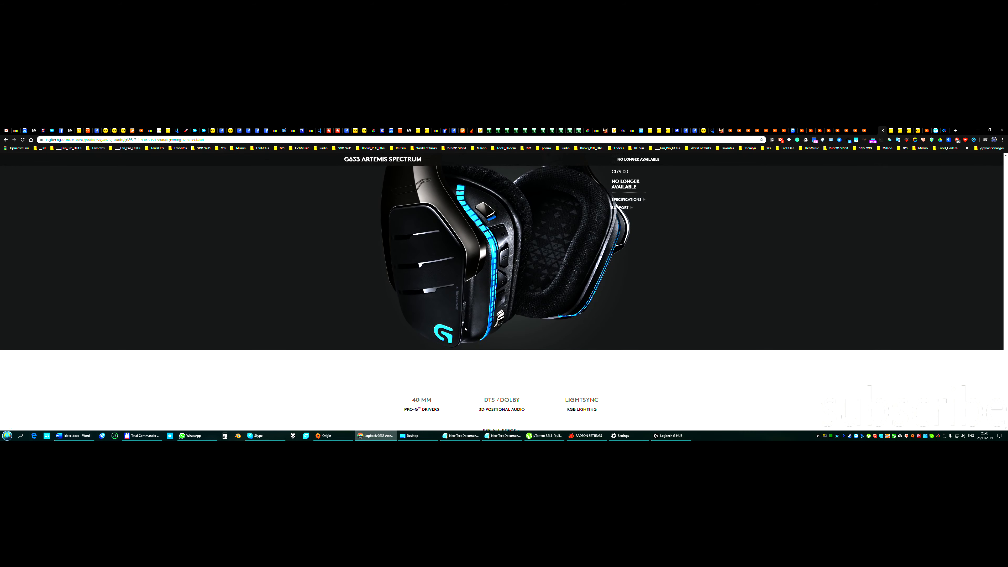
scroll("down", 3)
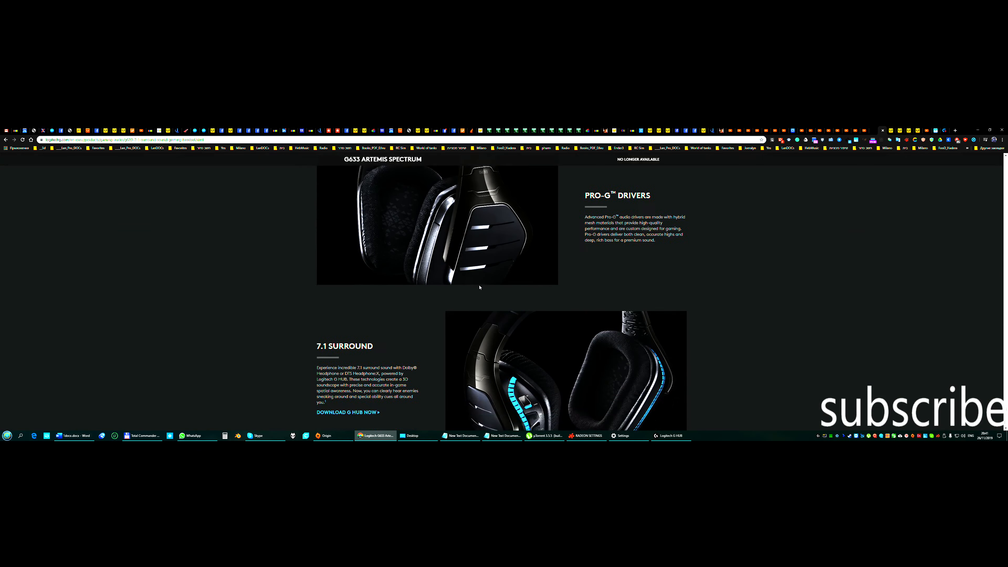
scroll("down", 3)
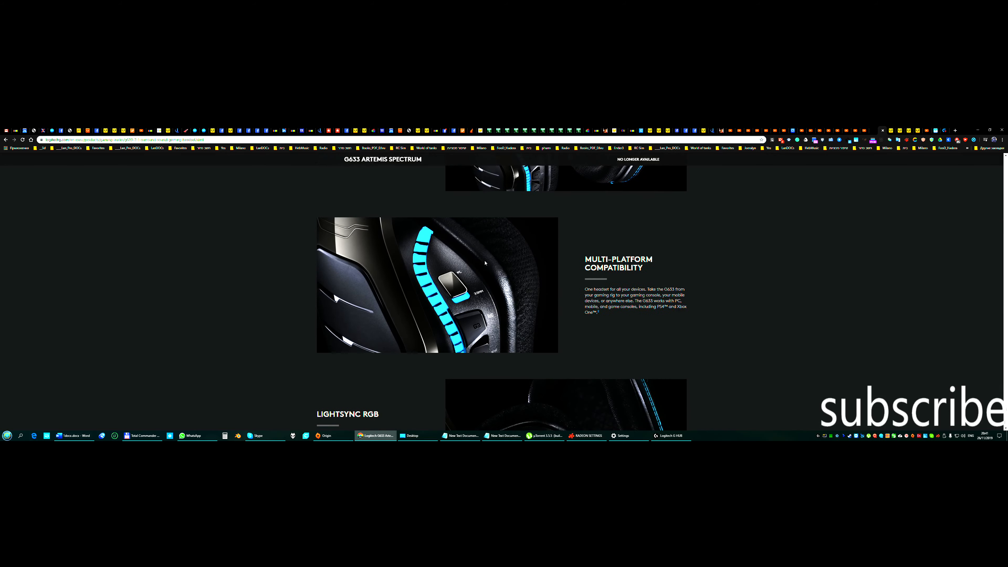
left_click(670, 436)
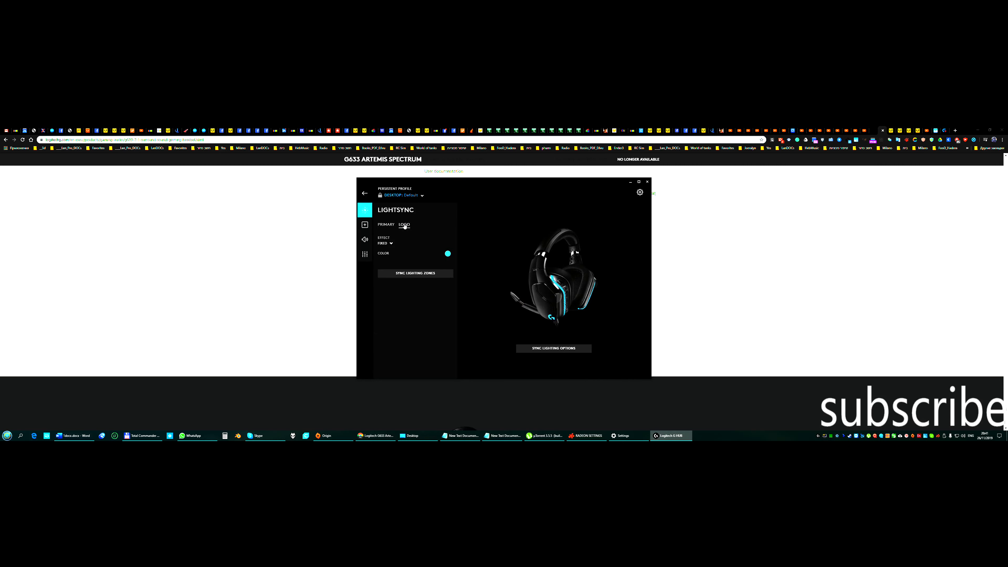
Set the logo lighting Effect to Breathing with a rate of about 8350 ms.
left_click(384, 243)
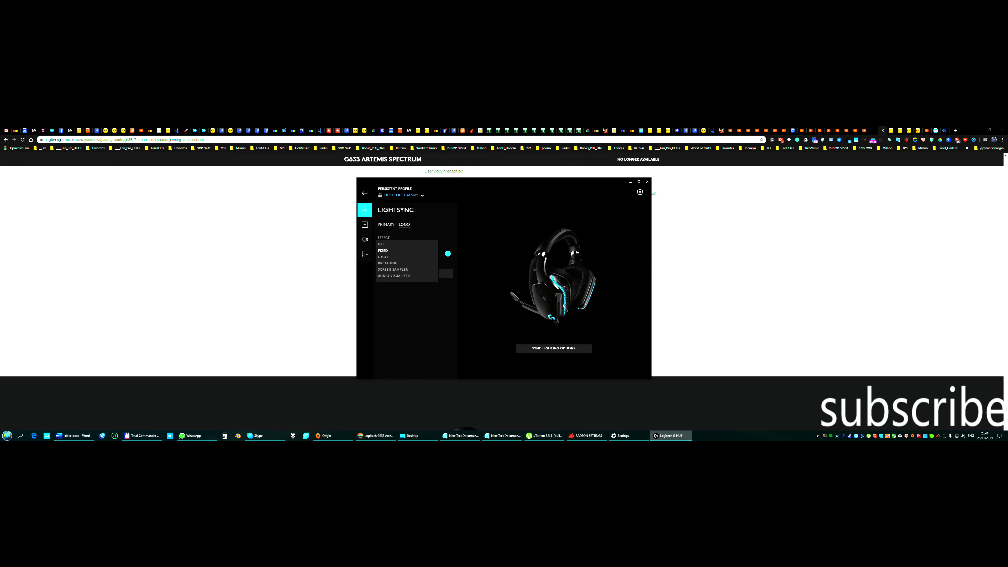
left_click(387, 263)
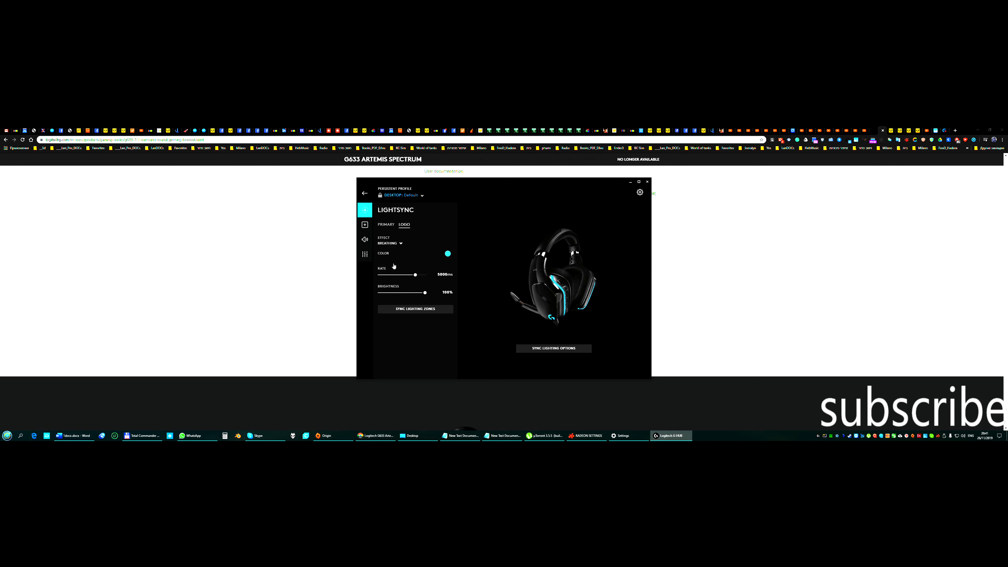
left_click_drag(415, 275, 404, 275)
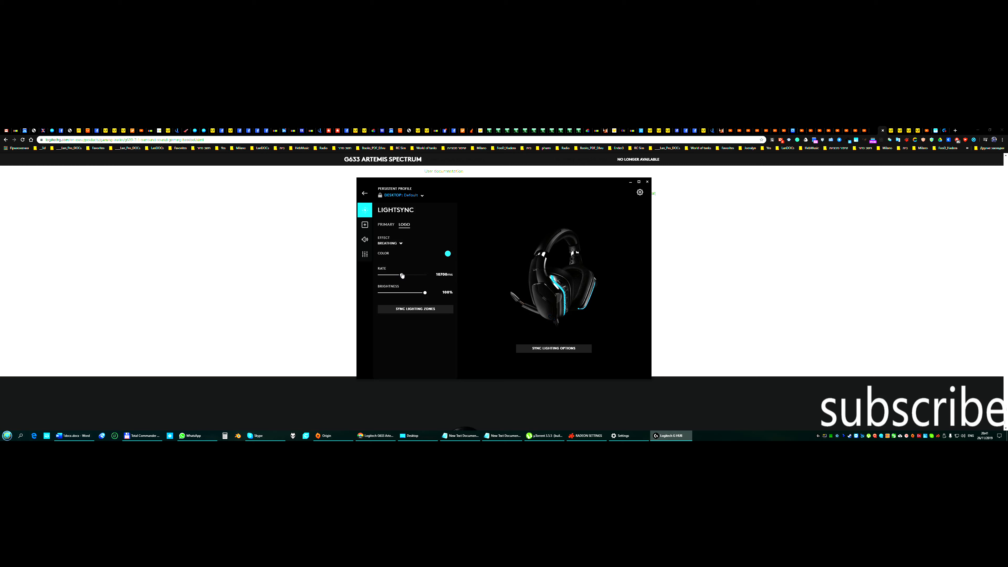
left_click_drag(403, 275, 408, 275)
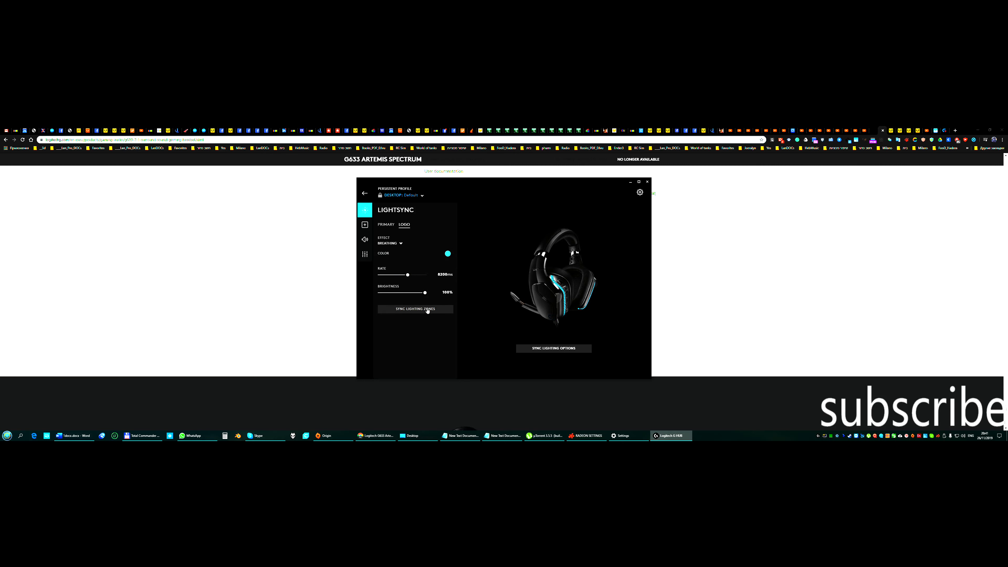
left_click(415, 308)
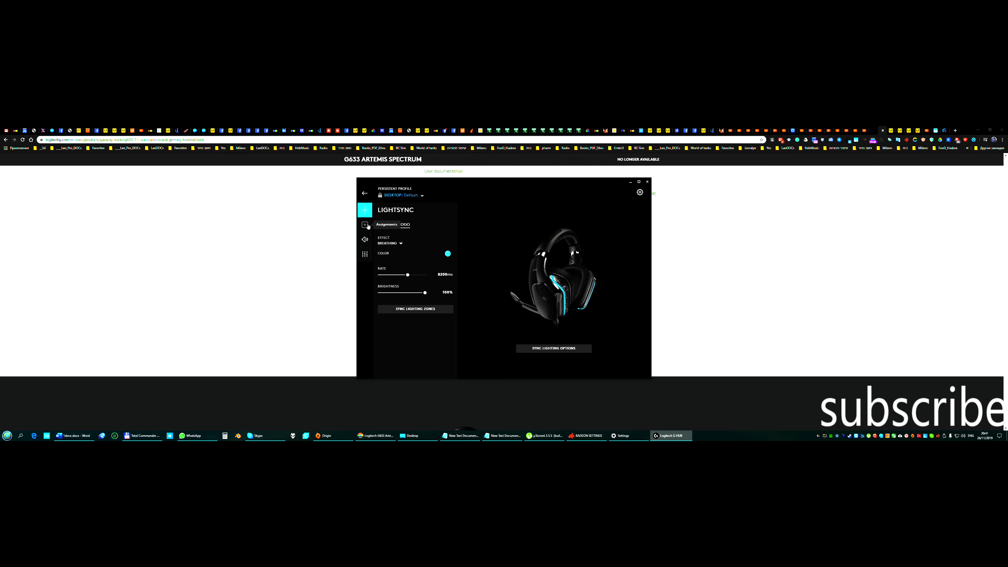
Browse the Commands, Keys, Macros and Actions assignment lists, ending on the Audio commands.
left_click(364, 224)
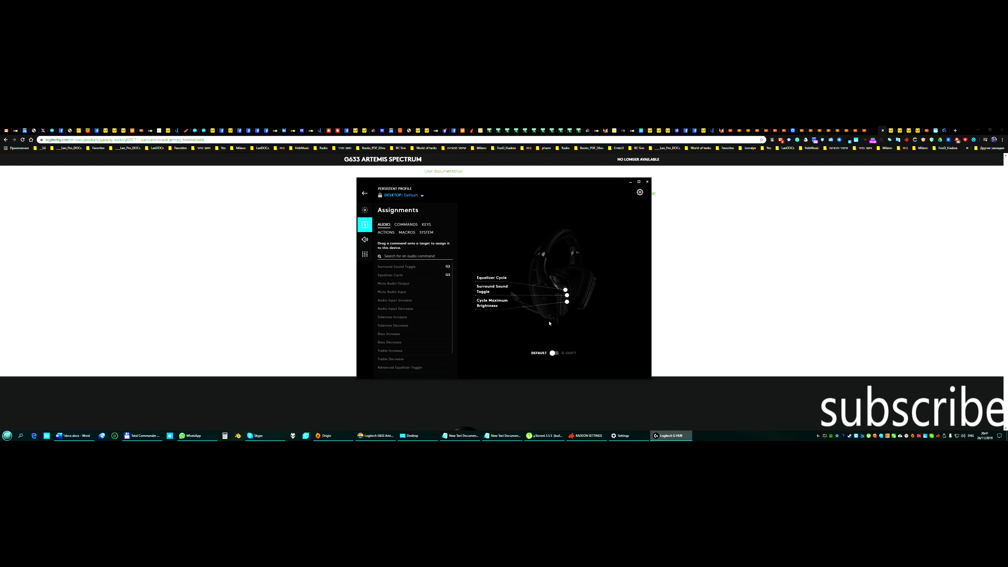
mouse_move(639, 312)
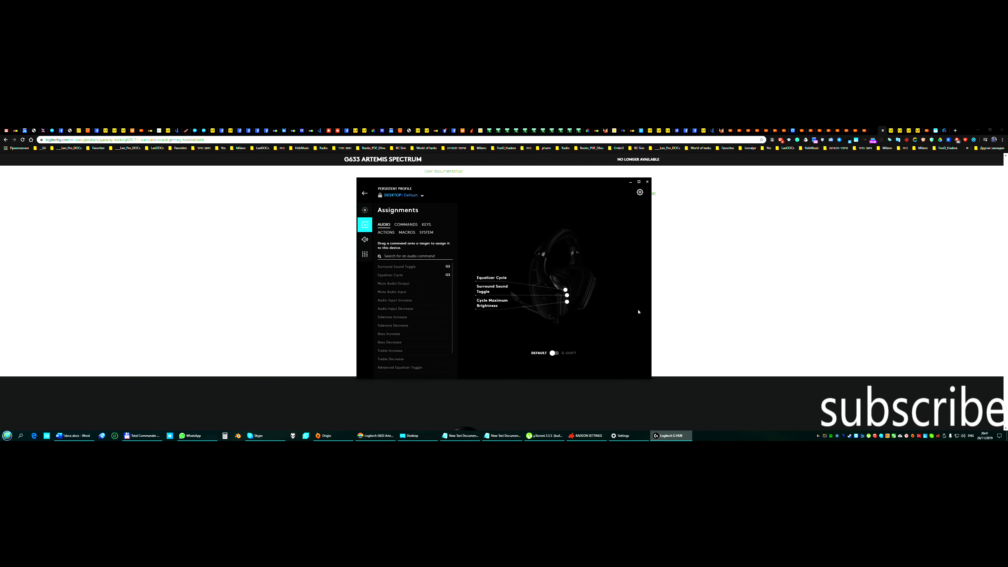
mouse_move(584, 297)
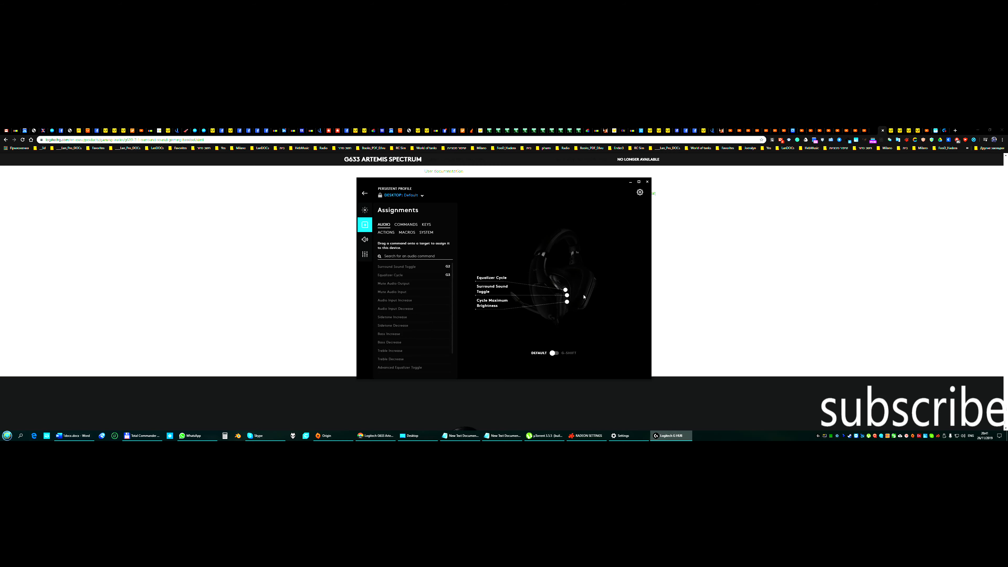
mouse_move(562, 309)
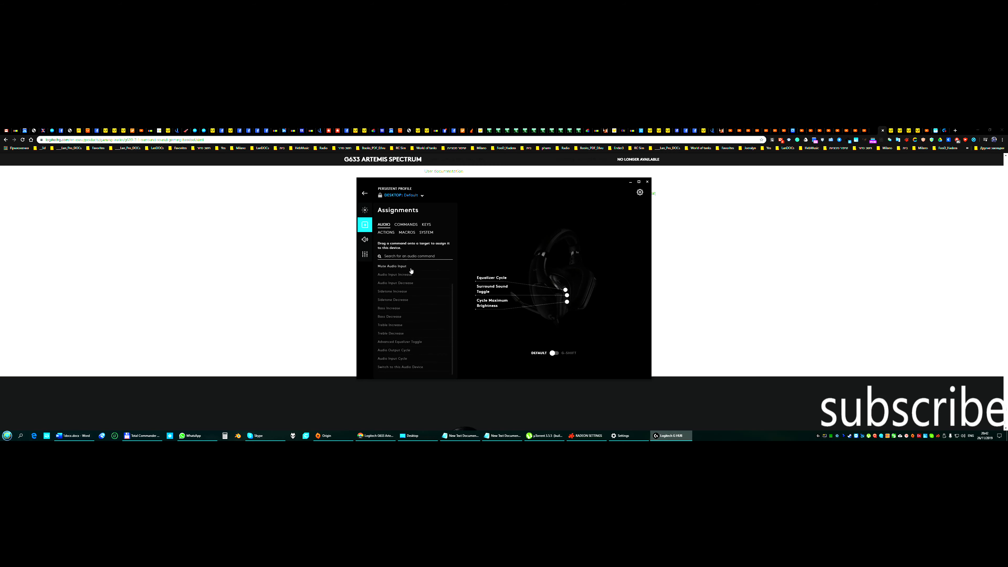
left_click(405, 225)
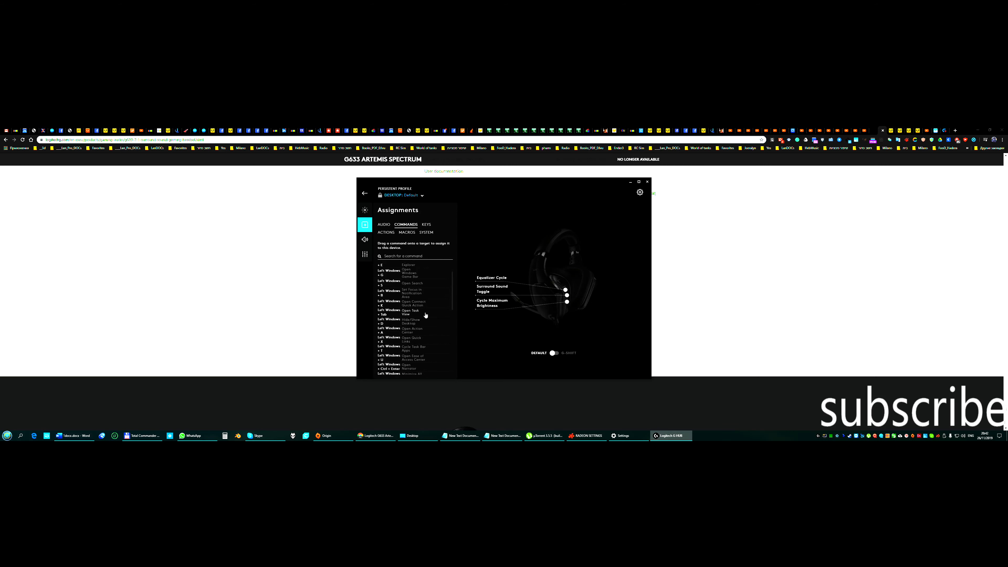
left_click(427, 224)
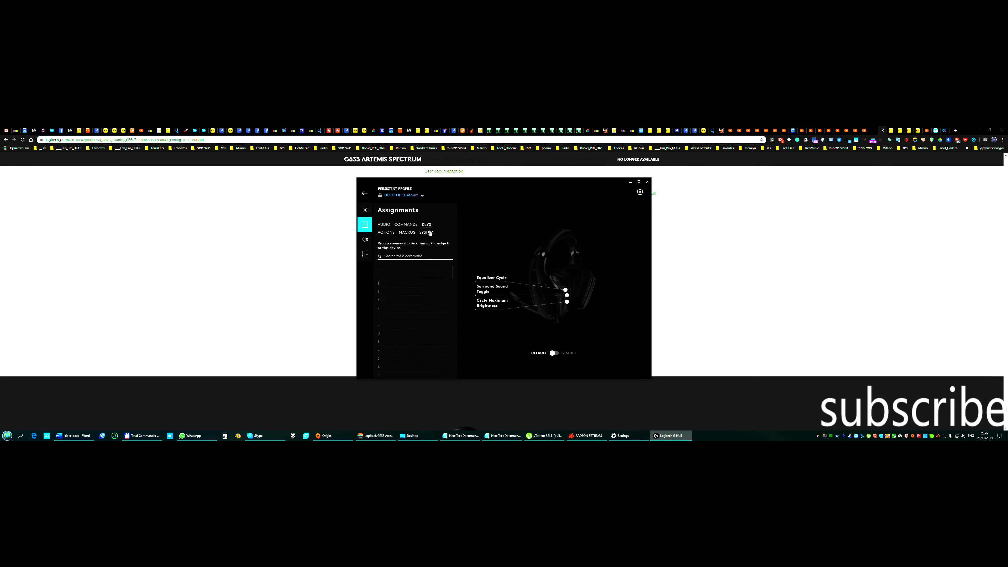
left_click(406, 232)
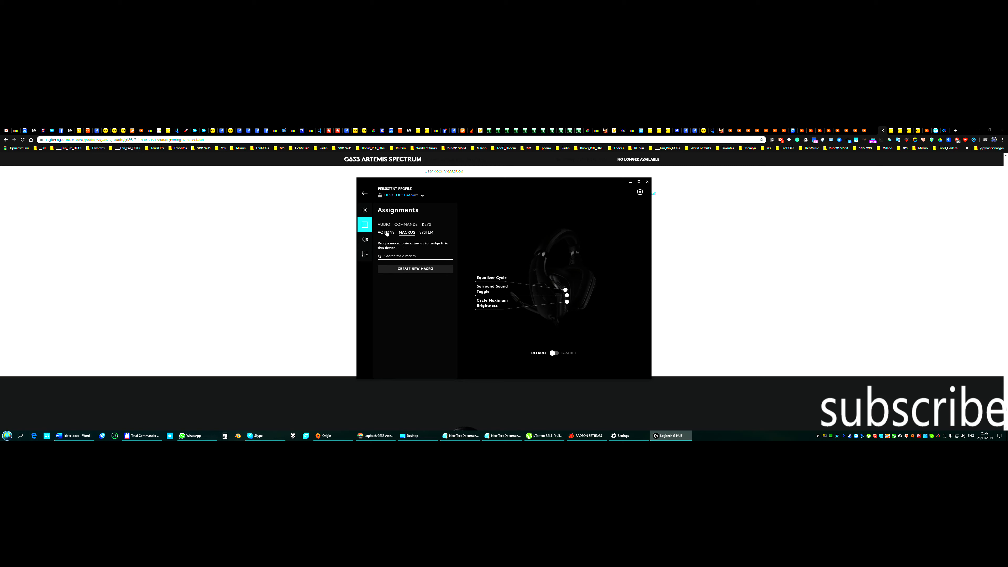
left_click(386, 232)
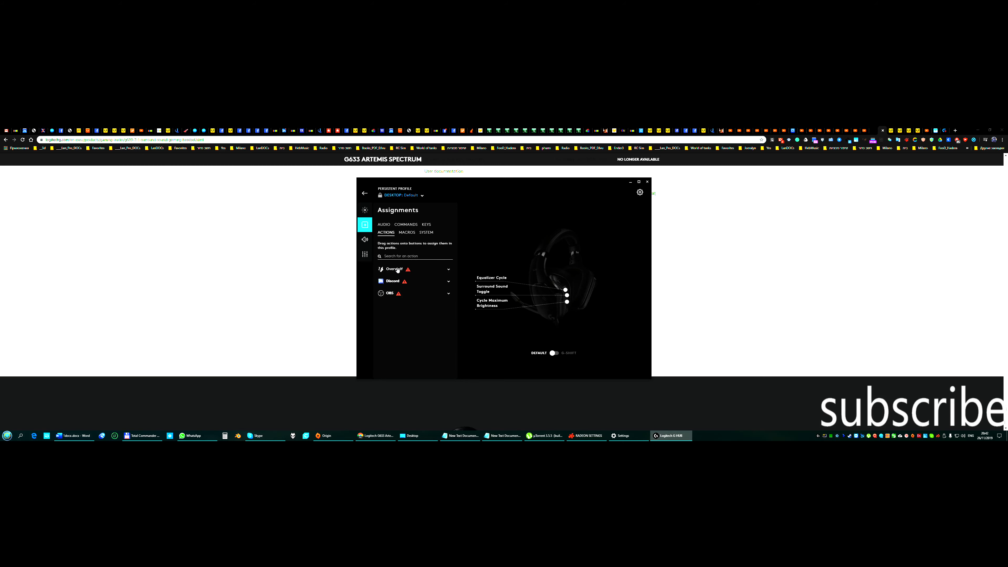
left_click(383, 225)
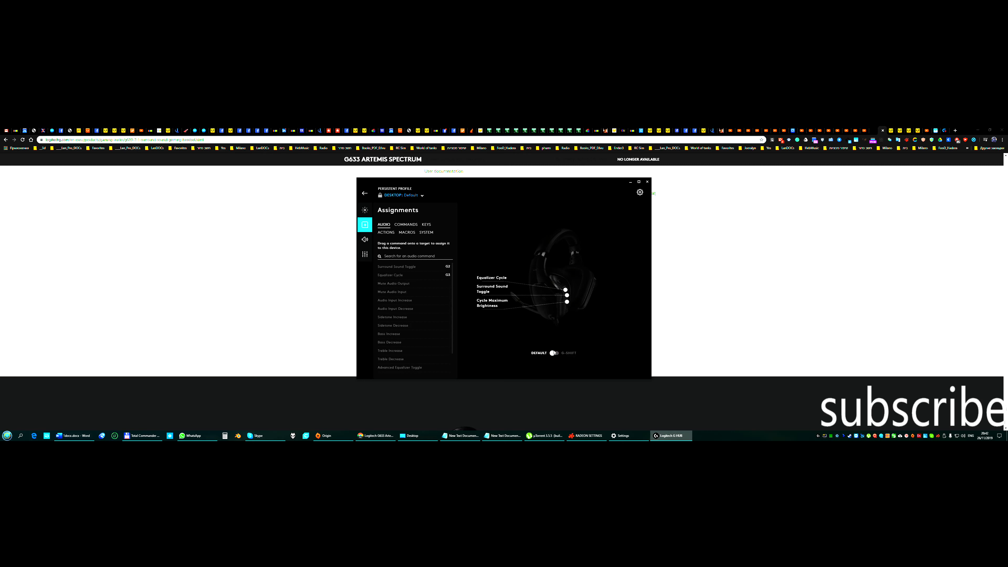
Show the G633 Acoustics settings and run the surround sound channel test.
left_click(364, 239)
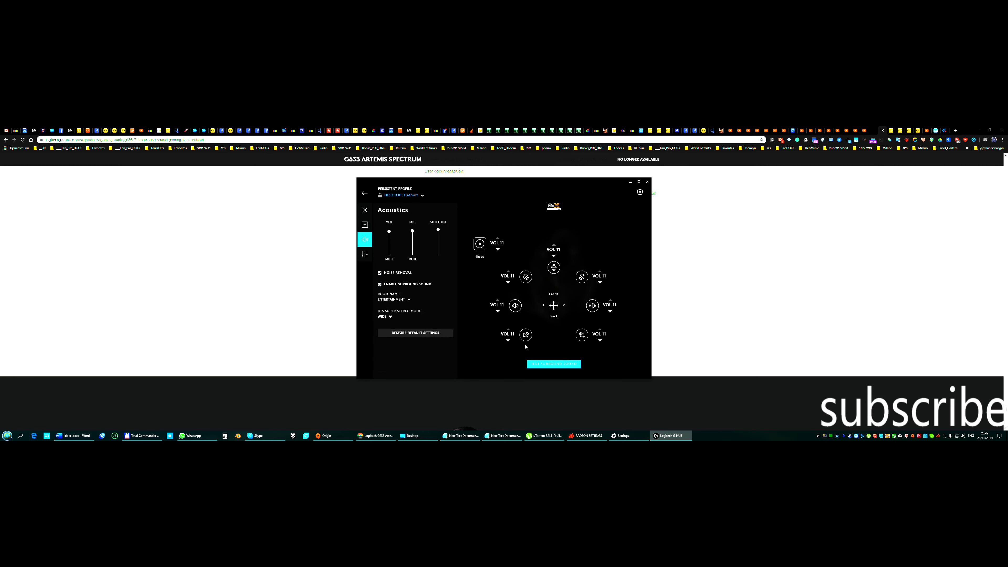
mouse_move(459, 267)
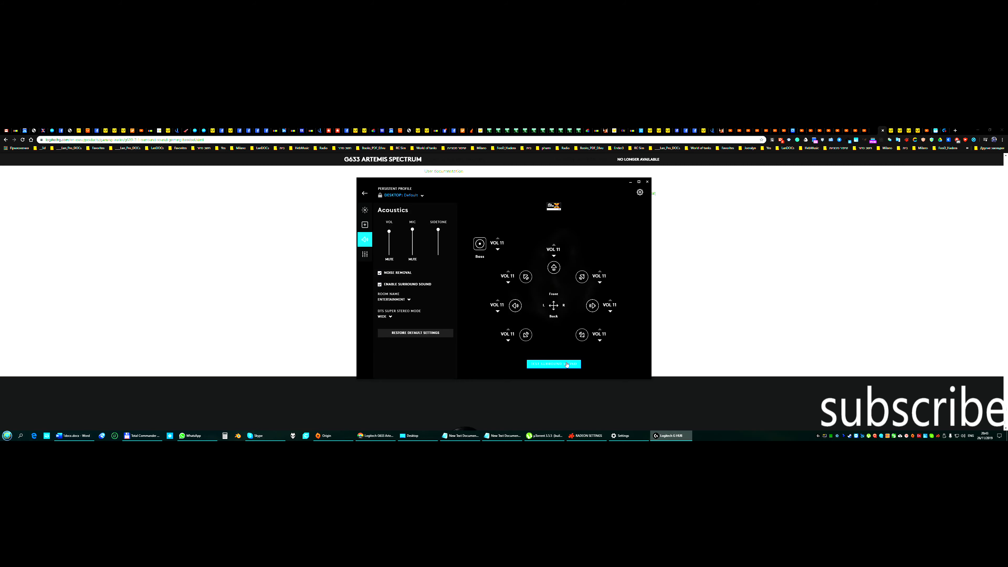
left_click(382, 316)
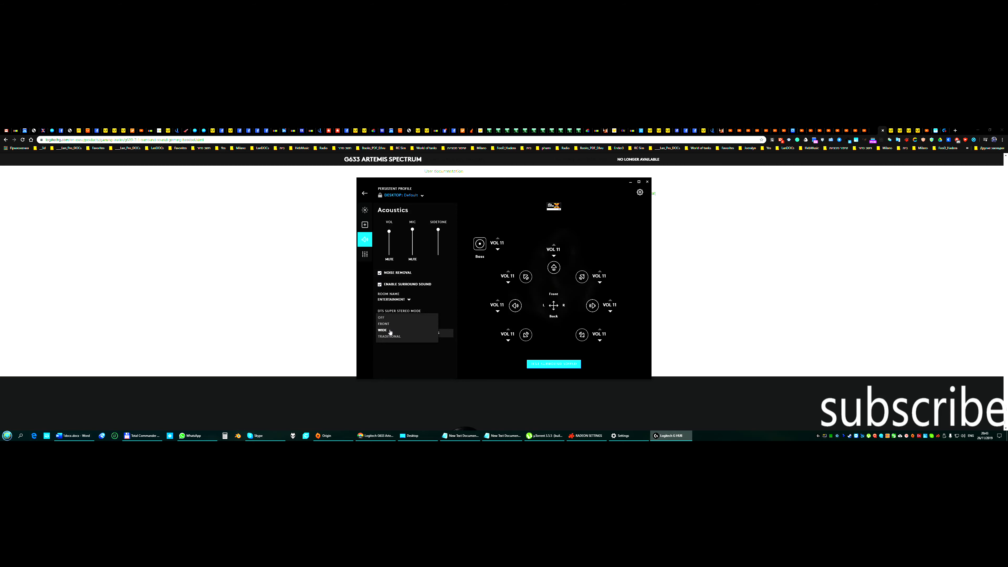
Show the Bass Boost equalizer and its list of presets.
left_click(364, 254)
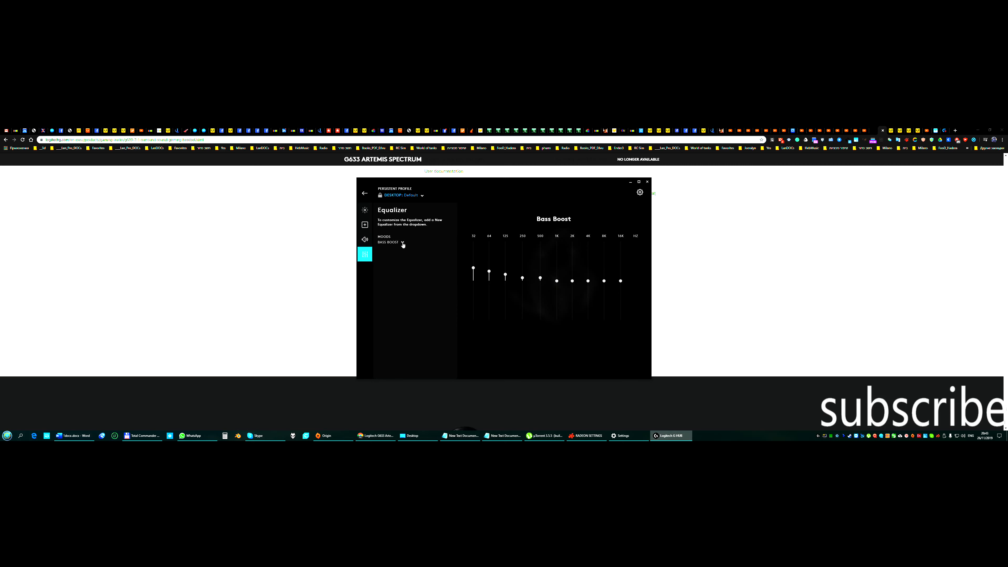
left_click(402, 242)
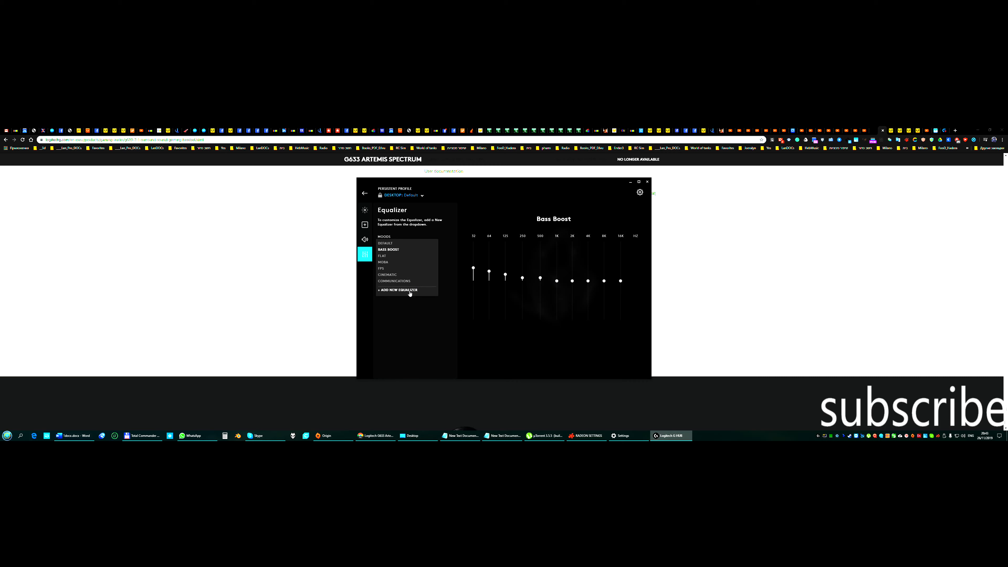
mouse_move(402, 259)
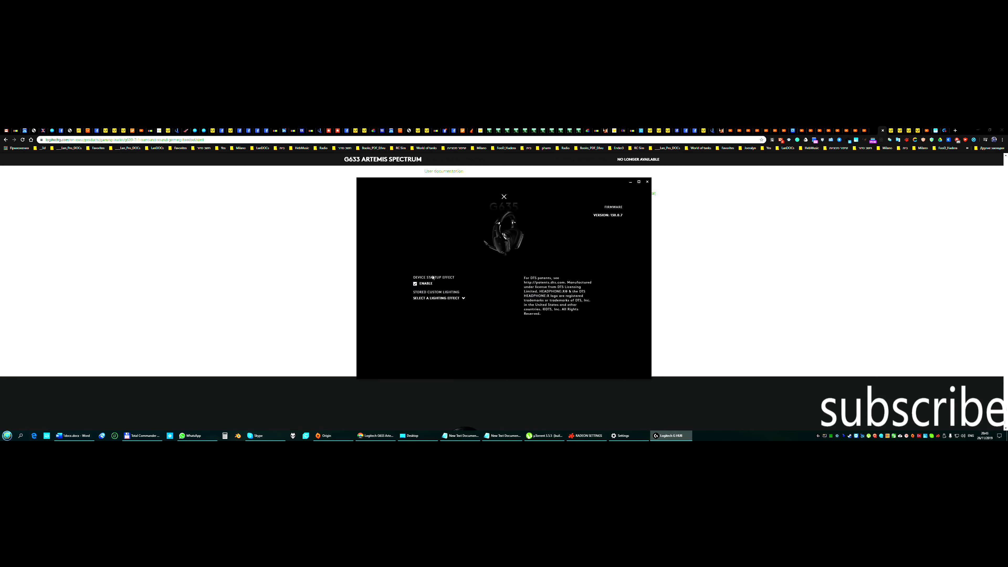
mouse_move(470, 302)
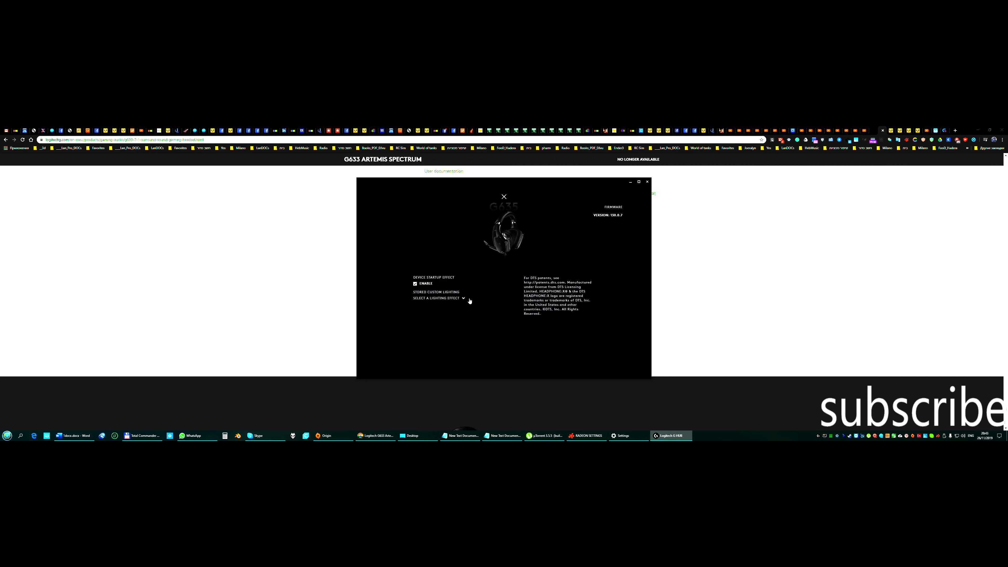
mouse_move(724, 281)
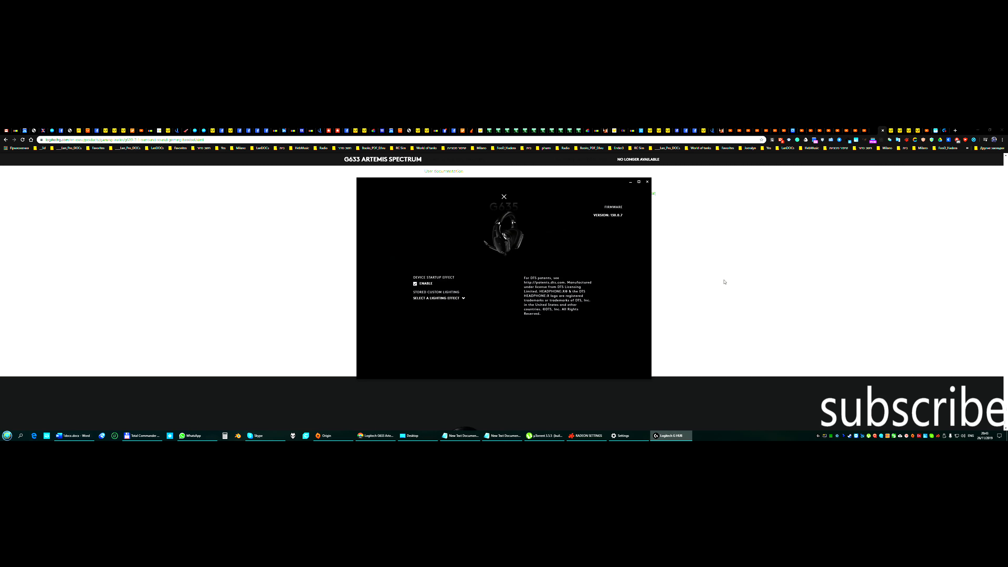
mouse_move(571, 239)
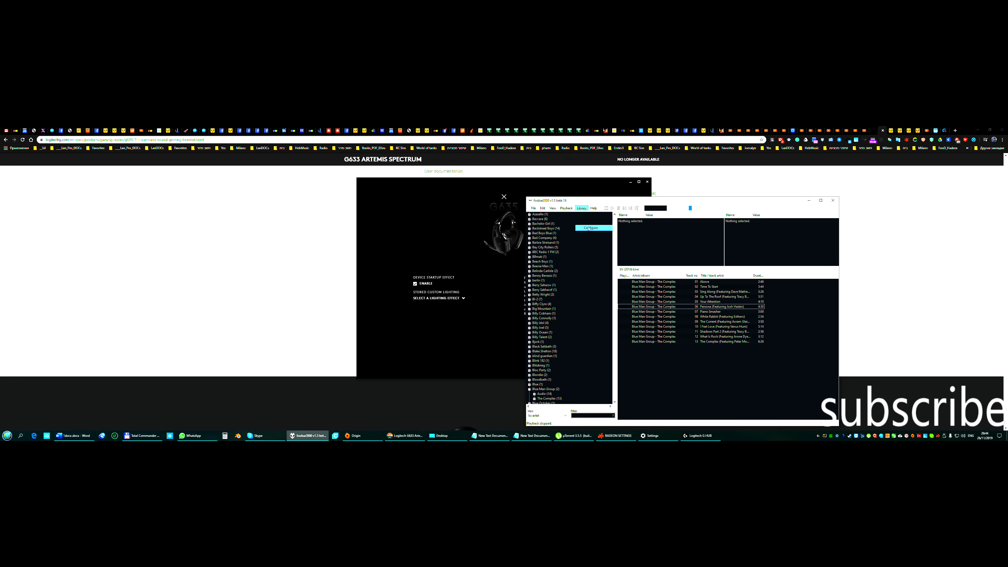
left_click(590, 228)
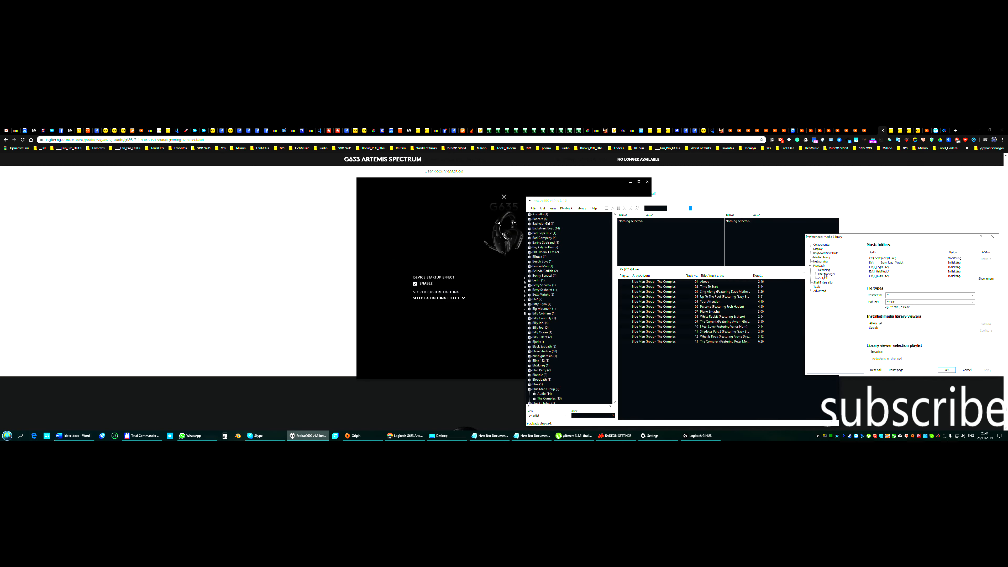
left_click(826, 274)
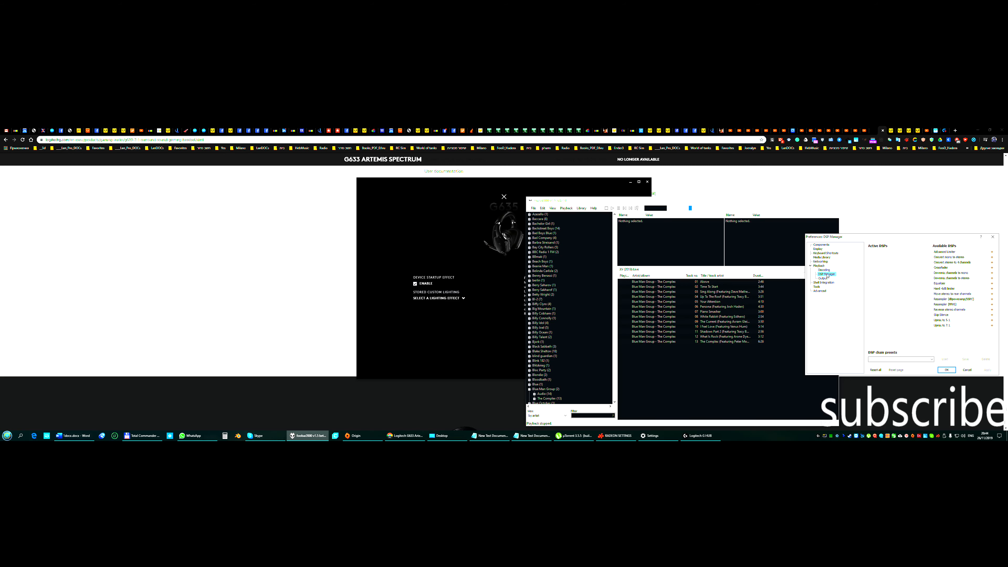
left_click(822, 278)
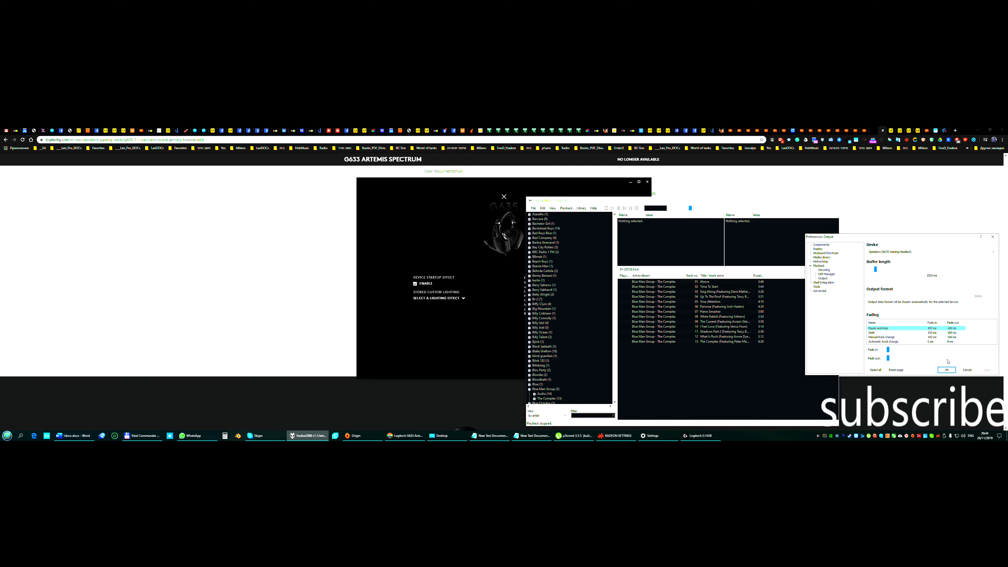
left_click(946, 370)
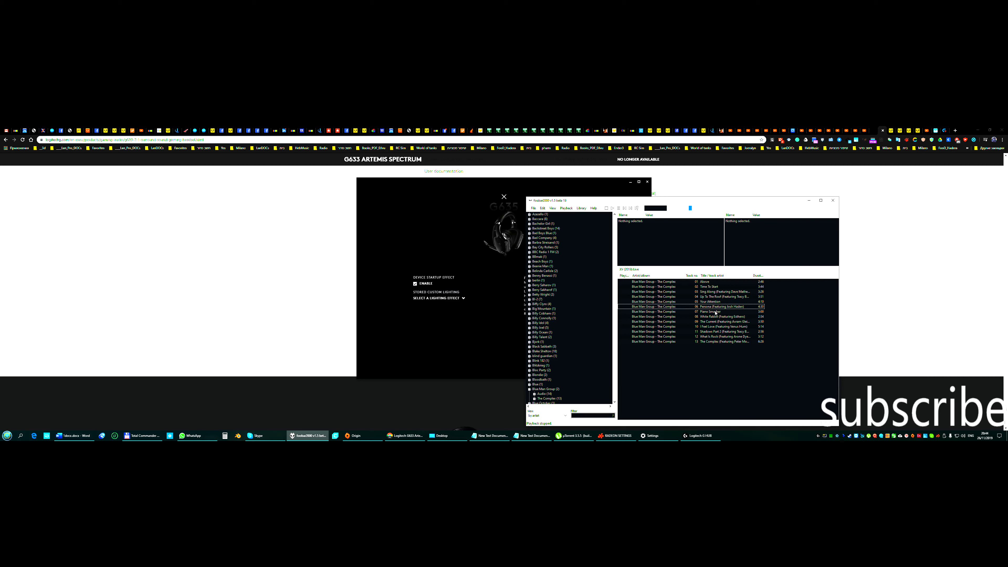
Play a track from the album playlist and expand ELO's All Night Rock in the library tree.
double_click(721, 307)
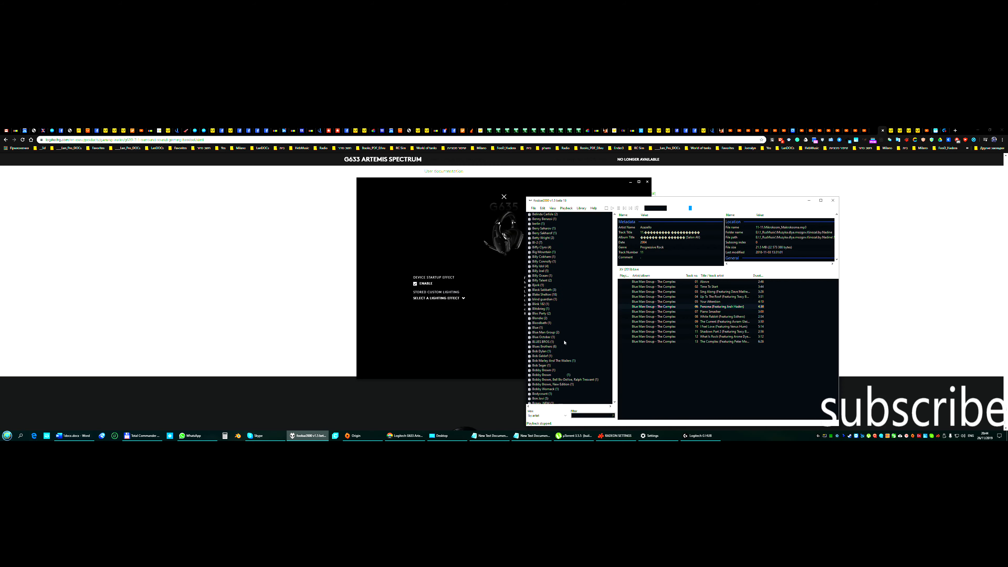
scroll("down", 3)
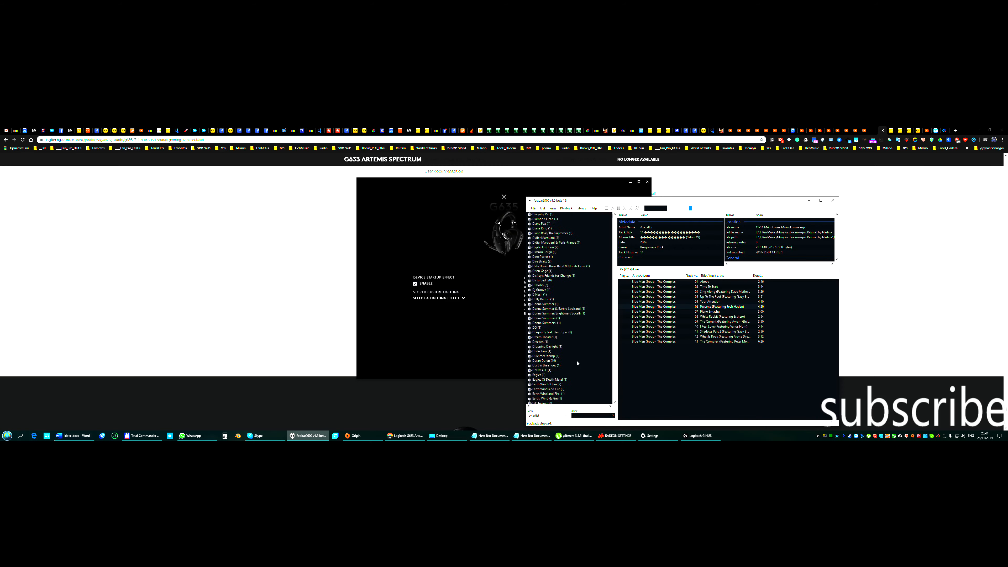
scroll("down", 3)
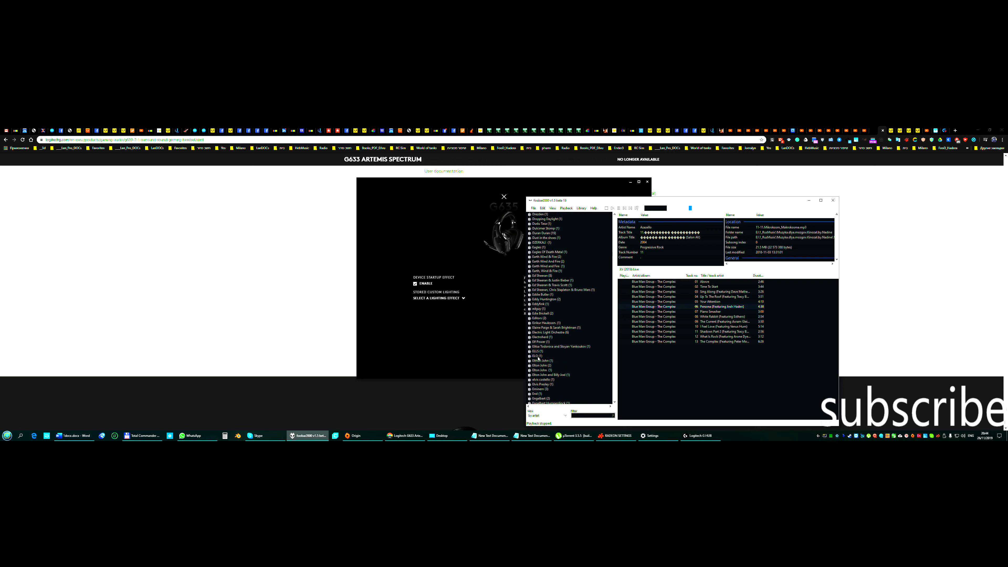
left_click(530, 356)
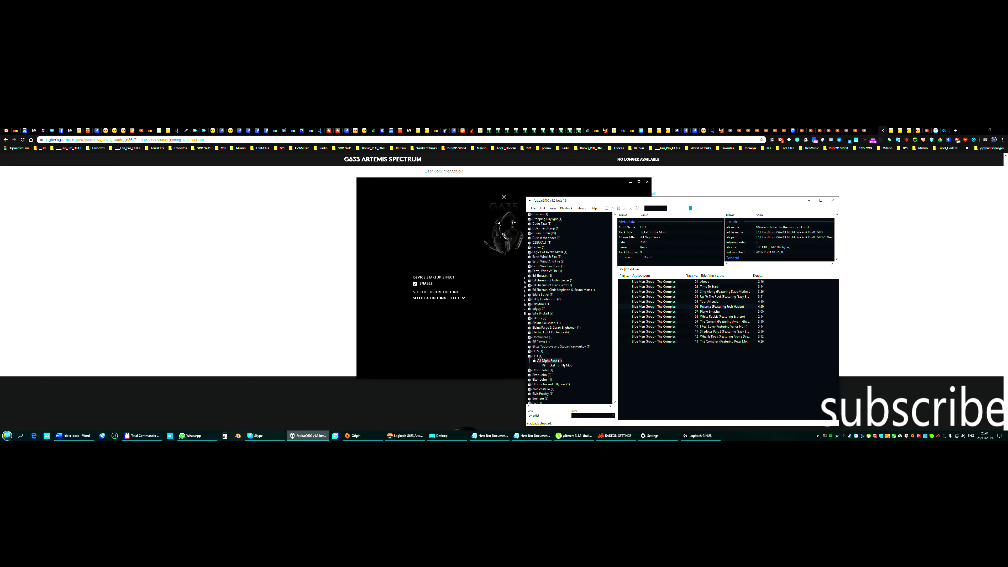
Send 'Ticket To The Moon' to the current playlist as its only track.
right_click(560, 366)
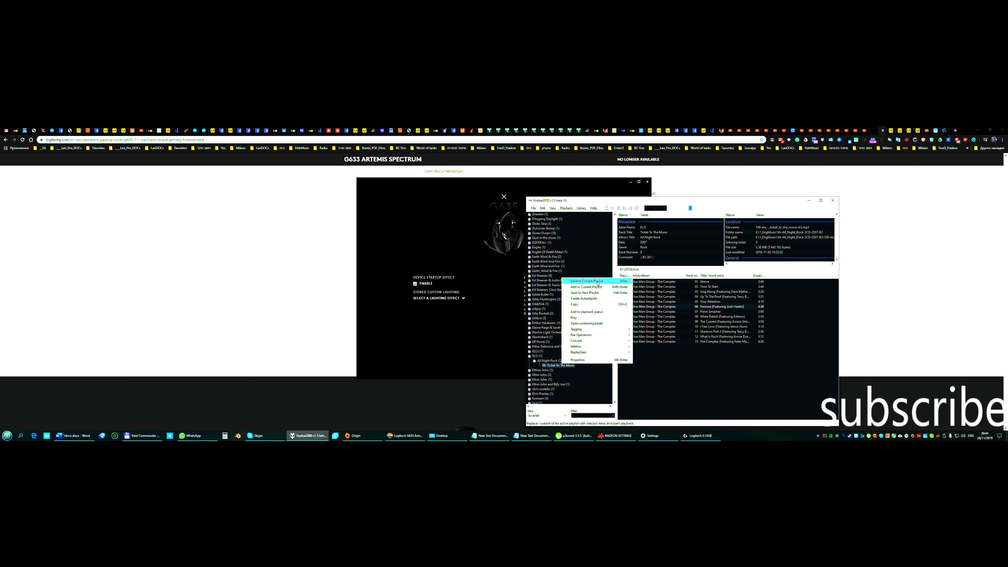
left_click(586, 281)
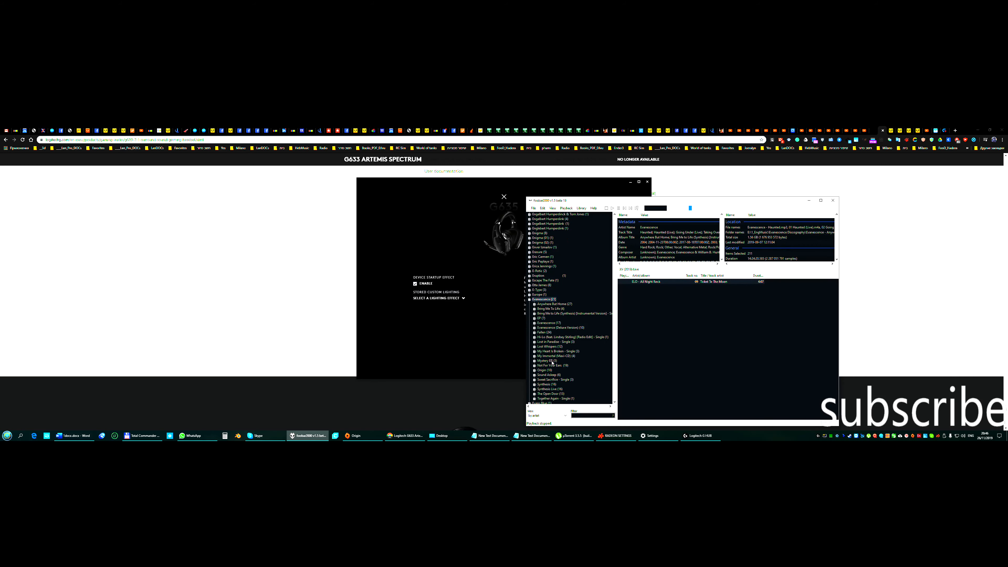
left_click(548, 308)
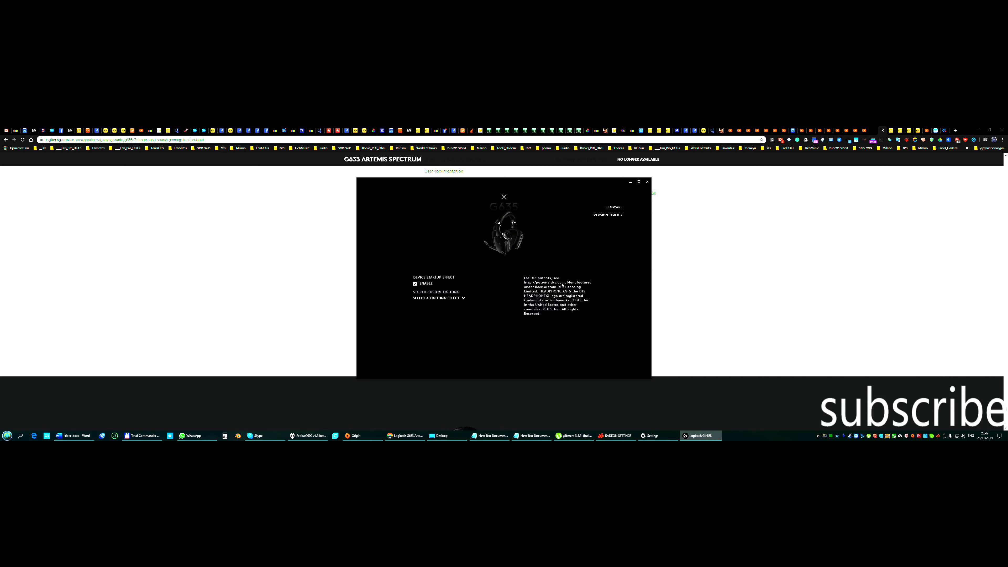
mouse_move(642, 345)
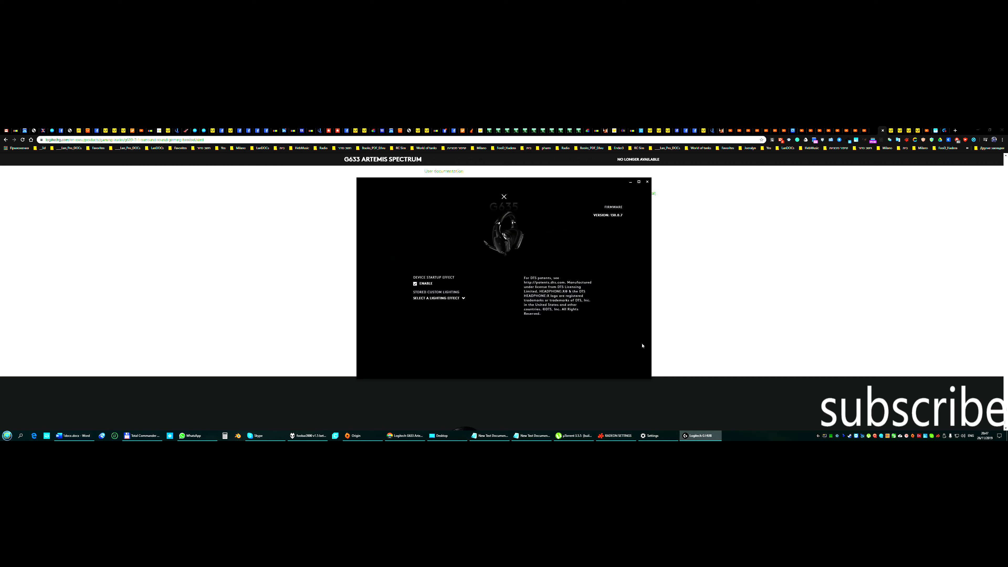